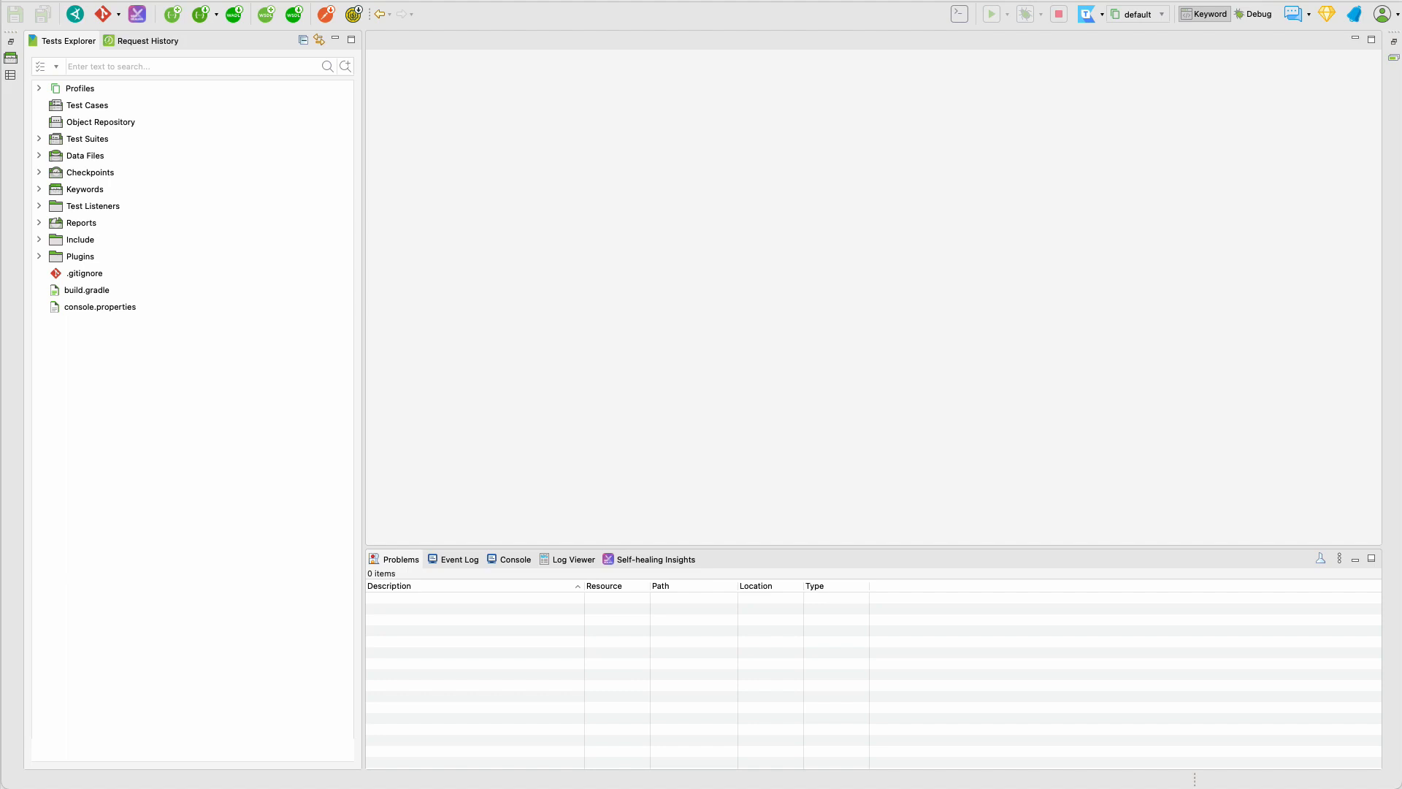
{"action": "mouse_move", "coordinate": [897, 577]}
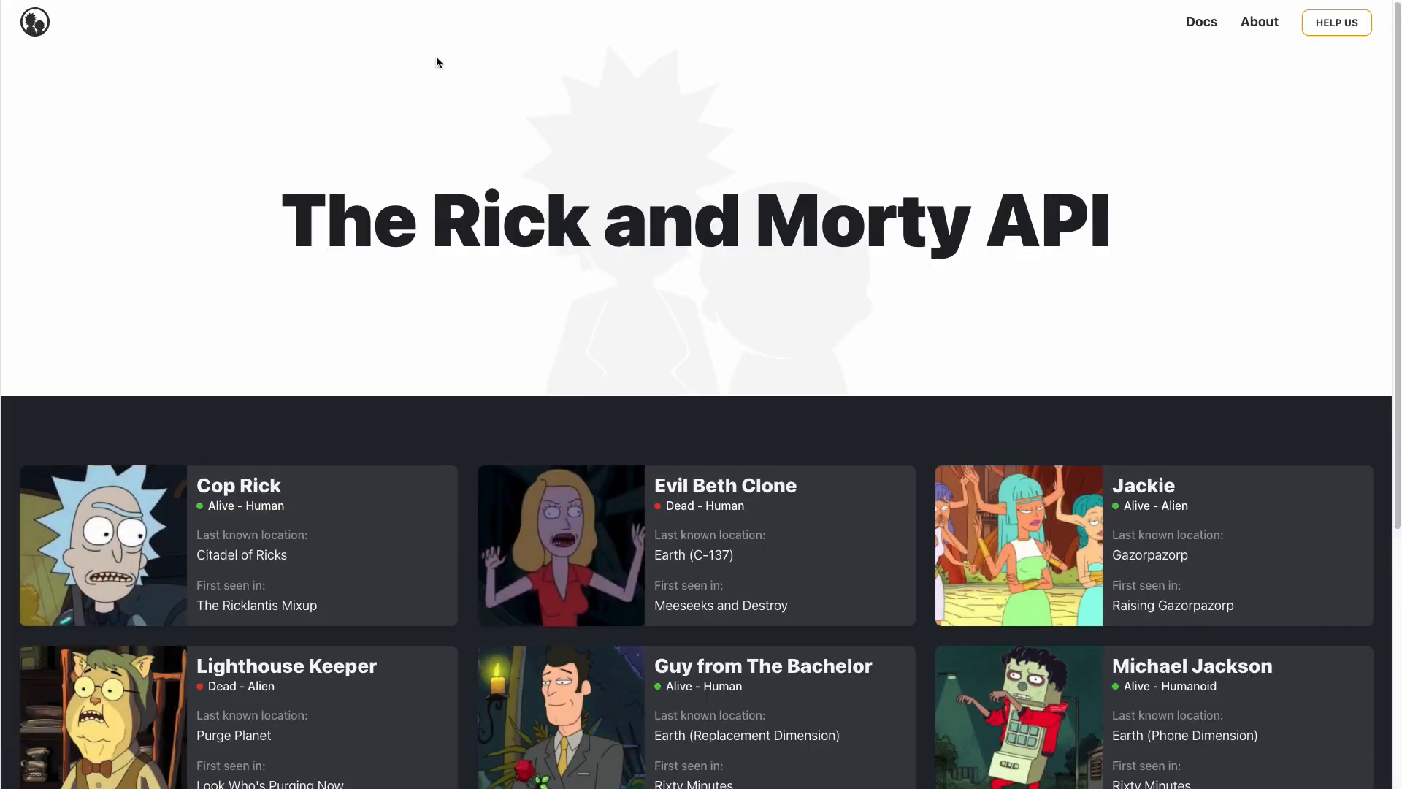
- Open the Rick and Morty API Docs and jump to the REST section
{"action": "left_click", "coordinate": [1201, 21]}
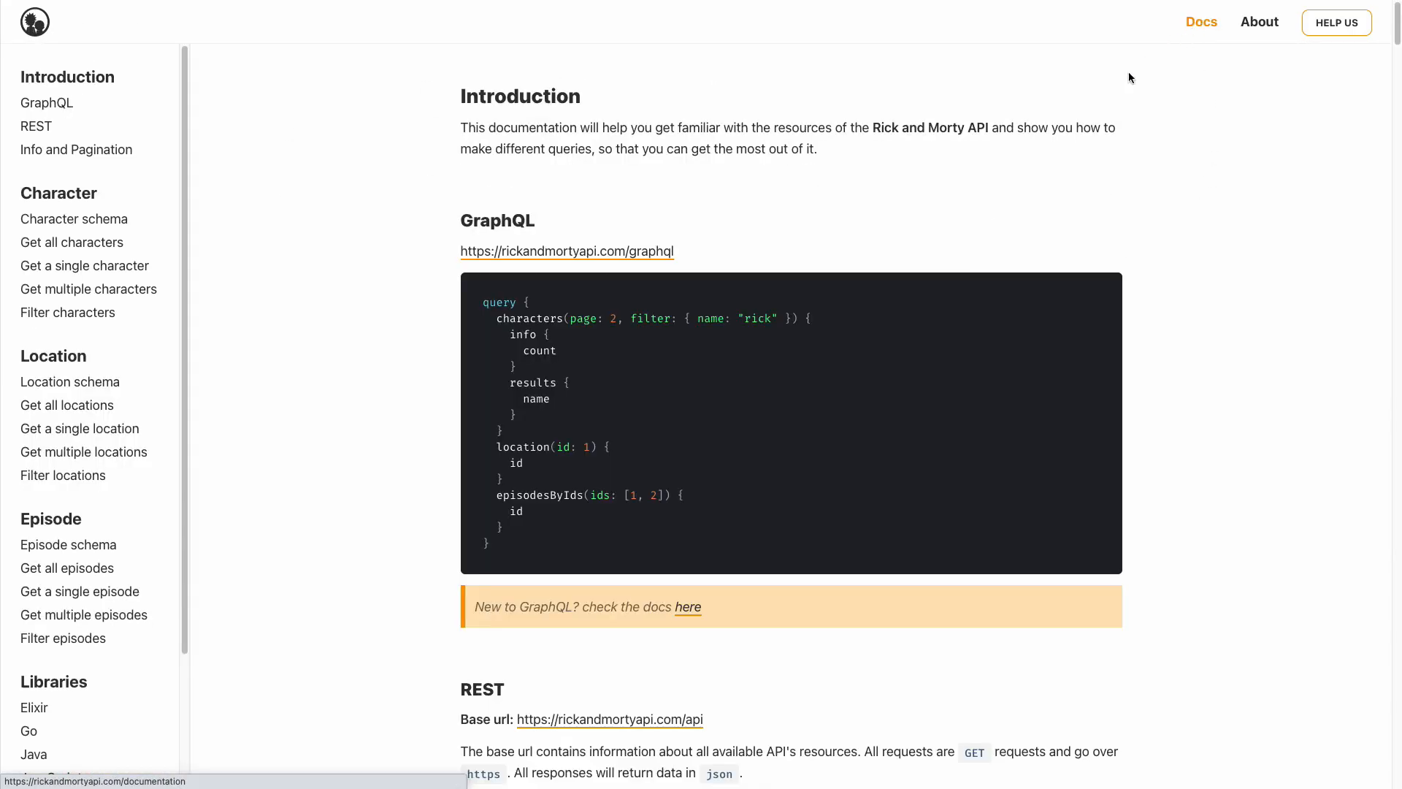
{"action": "mouse_move", "coordinate": [35, 127]}
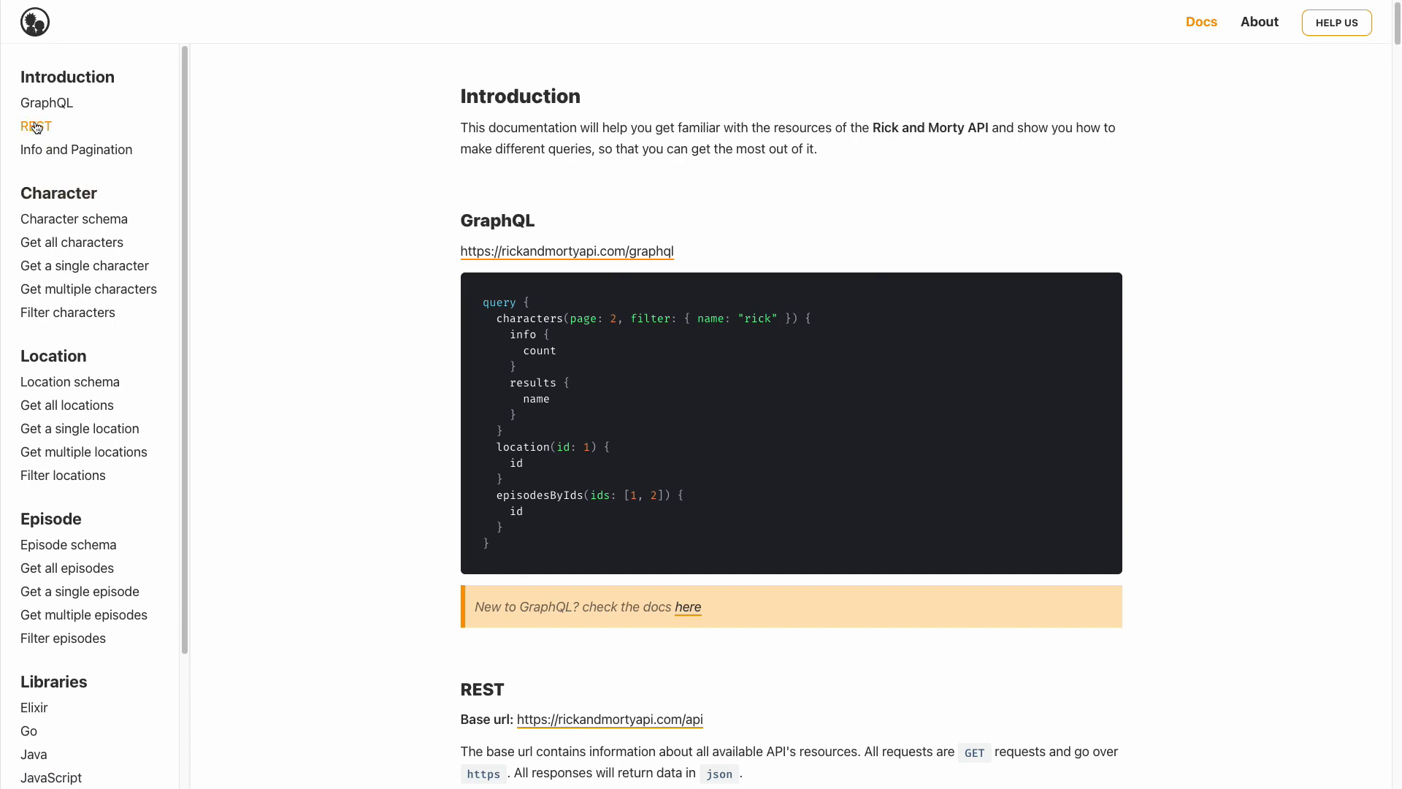
{"action": "mouse_move", "coordinate": [37, 127]}
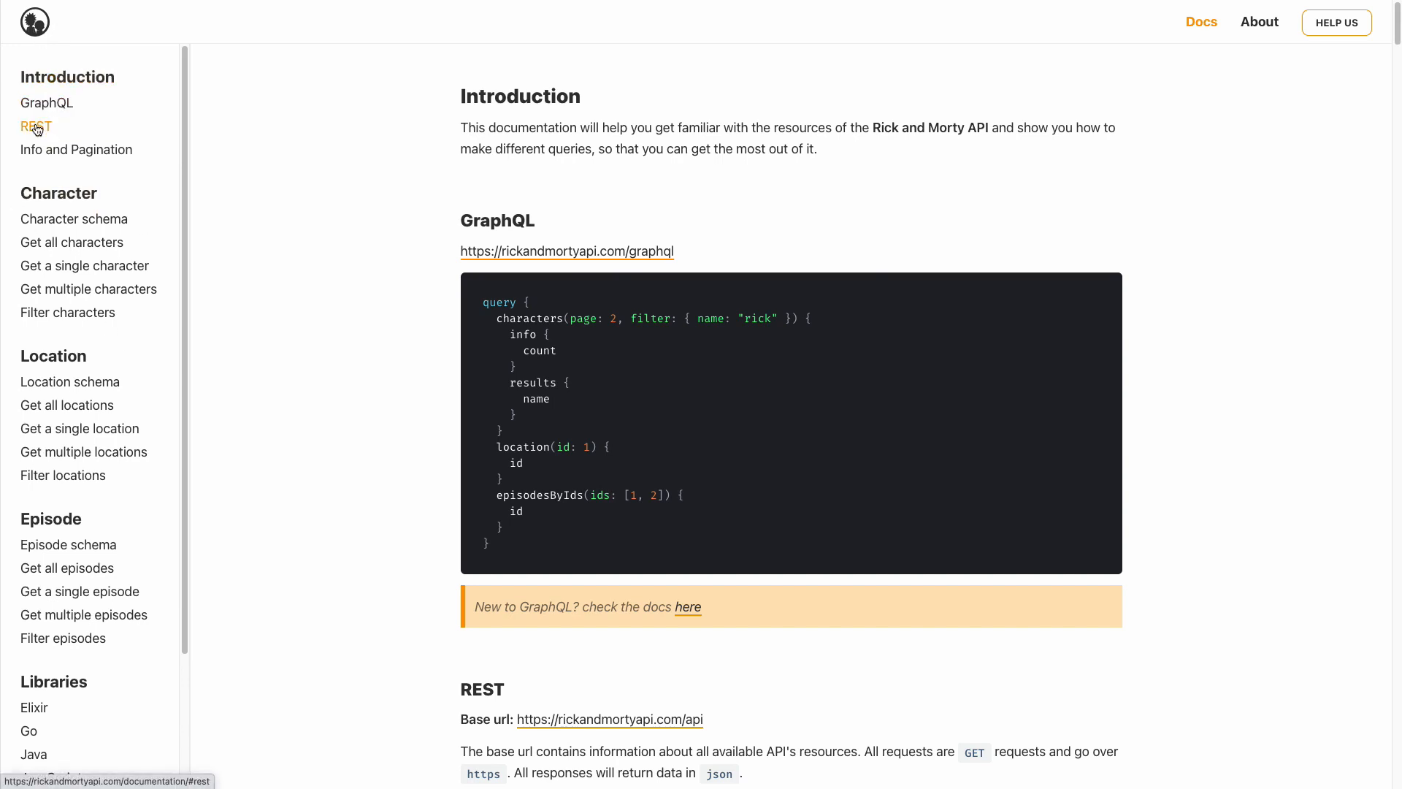
{"action": "left_click", "coordinate": [35, 127]}
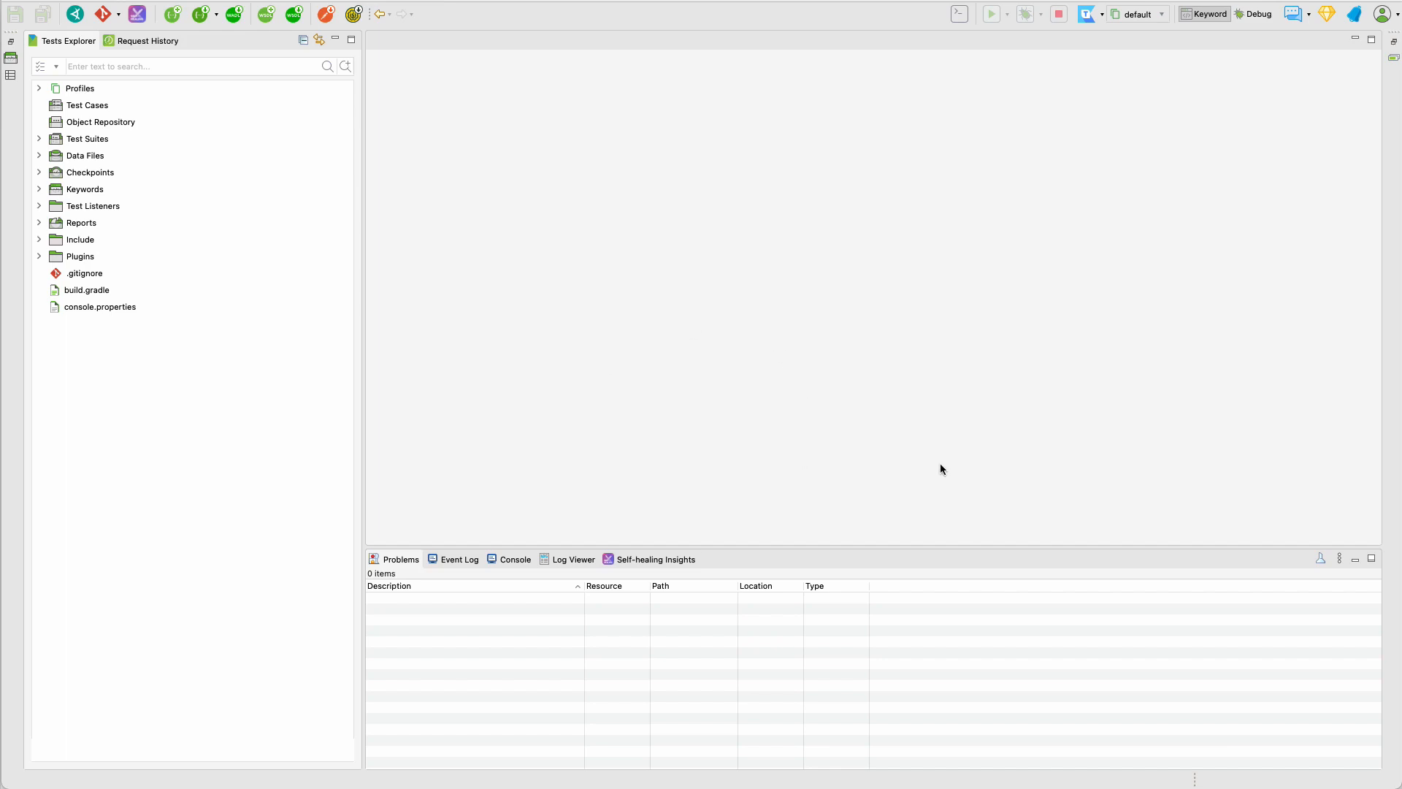
{"action": "mouse_move", "coordinate": [11, 114]}
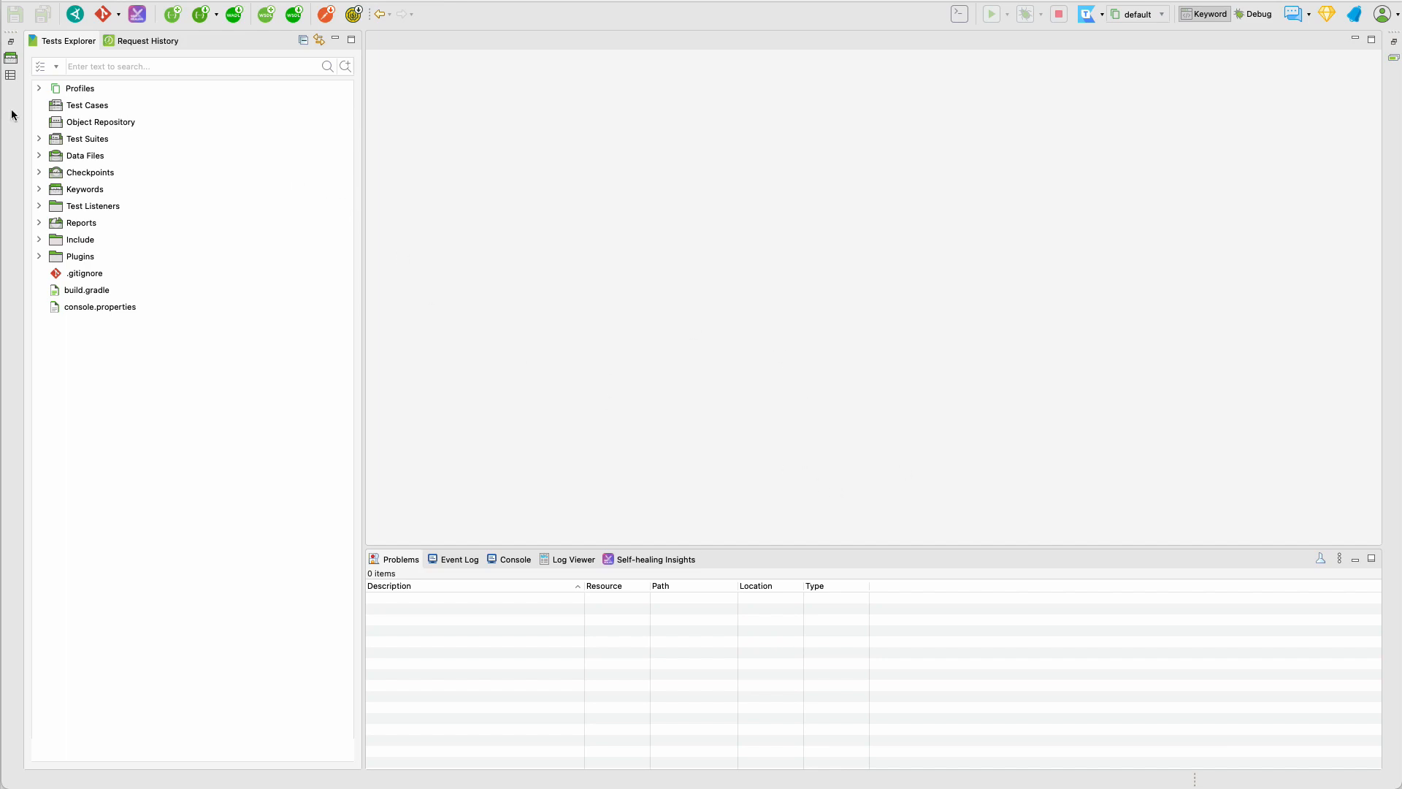
{"action": "mouse_move", "coordinate": [168, 402]}
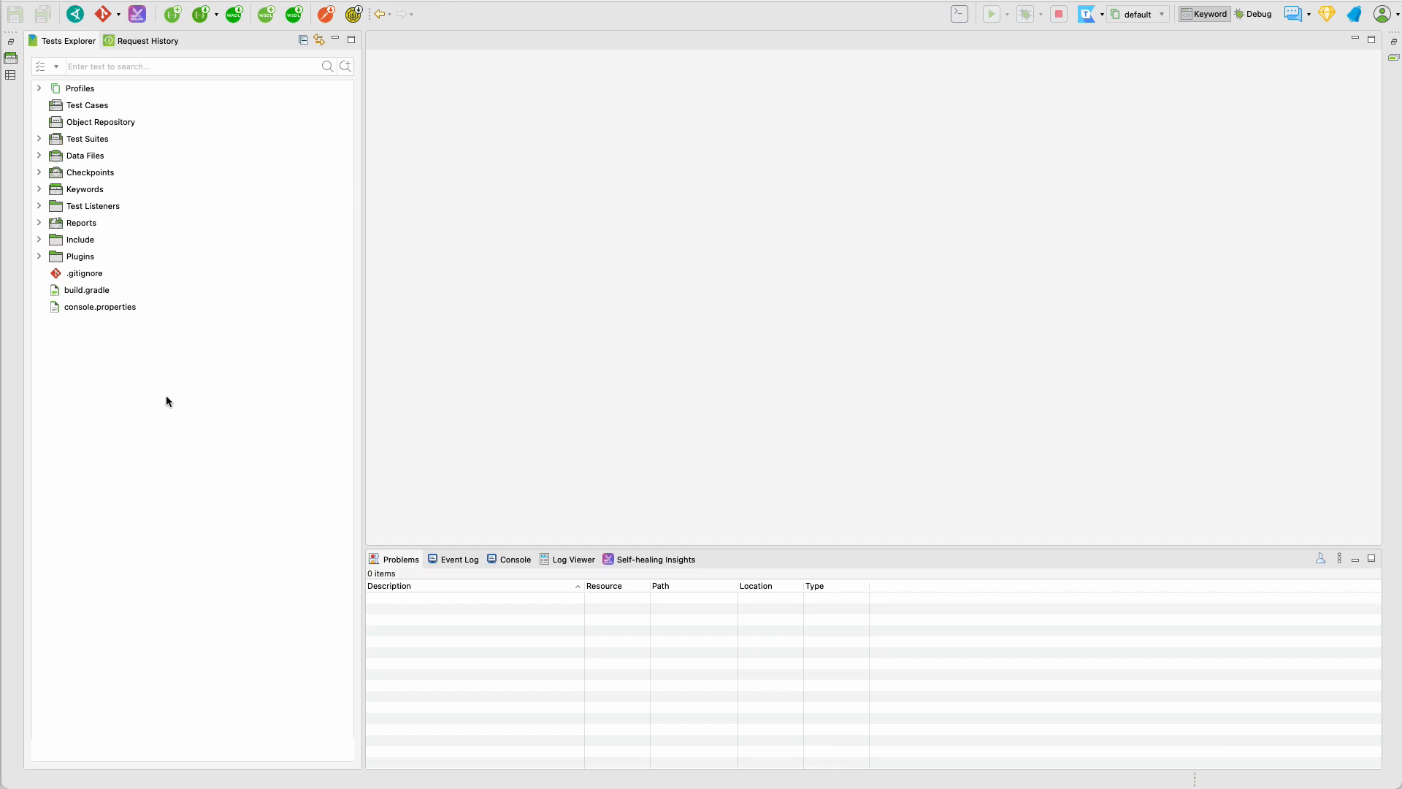
{"action": "mouse_move", "coordinate": [126, 126]}
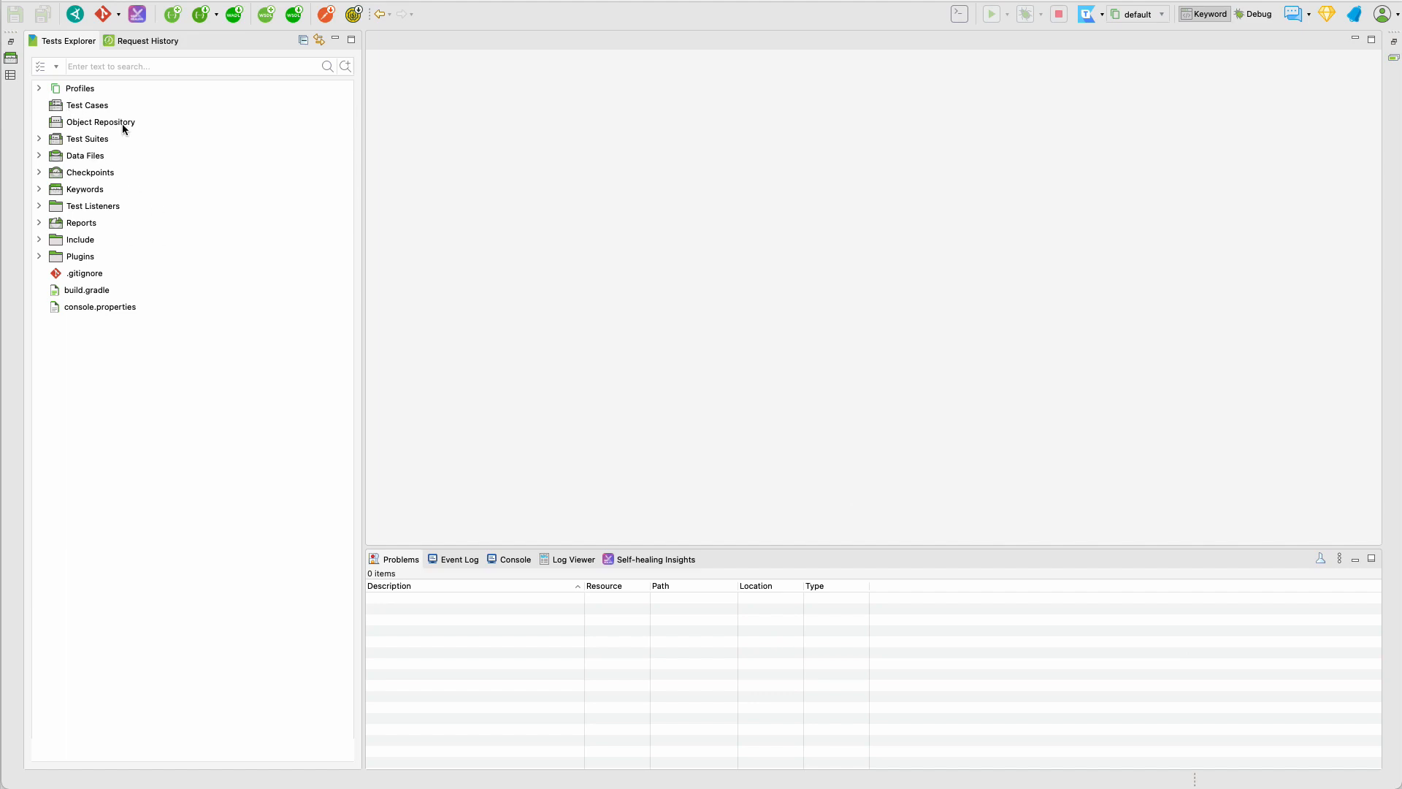
{"action": "mouse_move", "coordinate": [155, 135]}
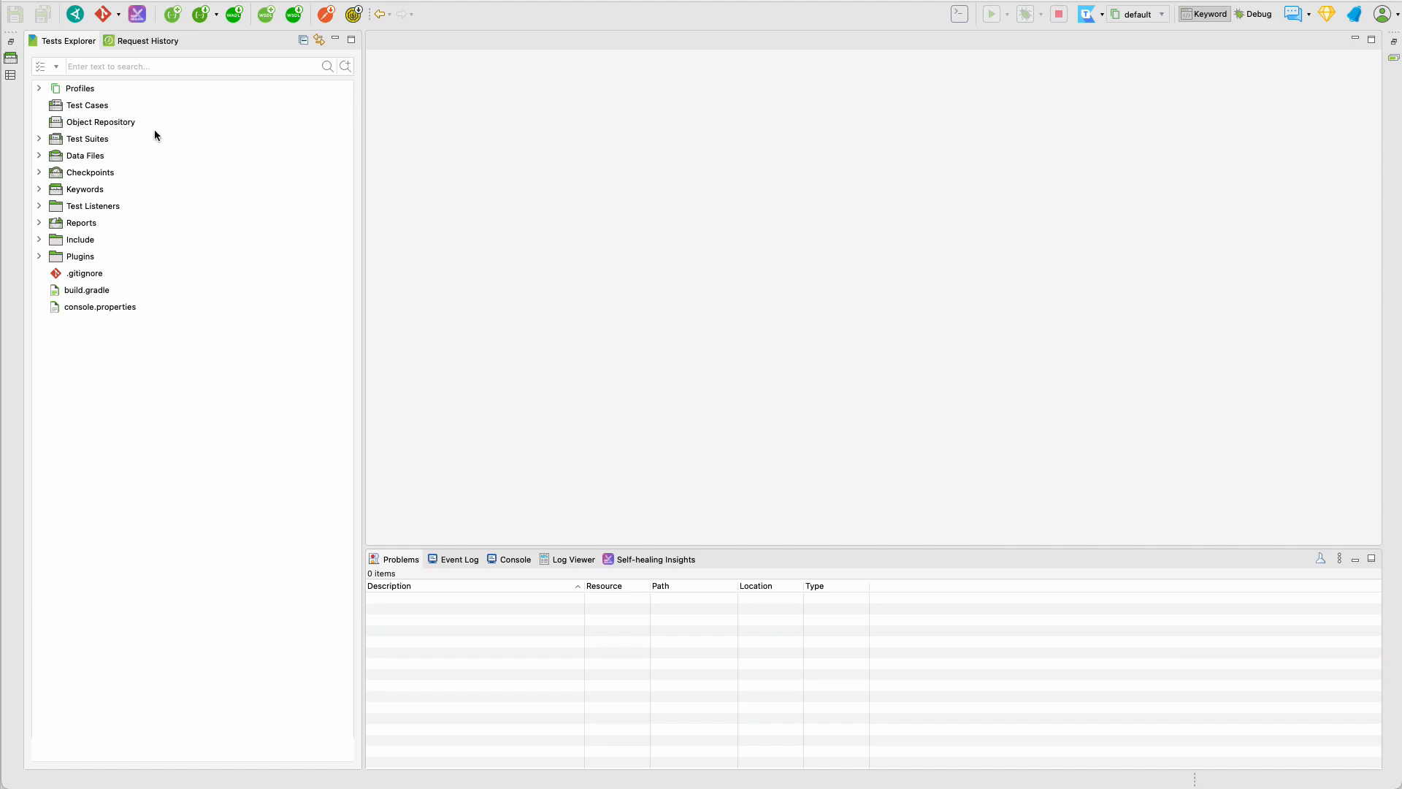
{"action": "right_click", "coordinate": [100, 122]}
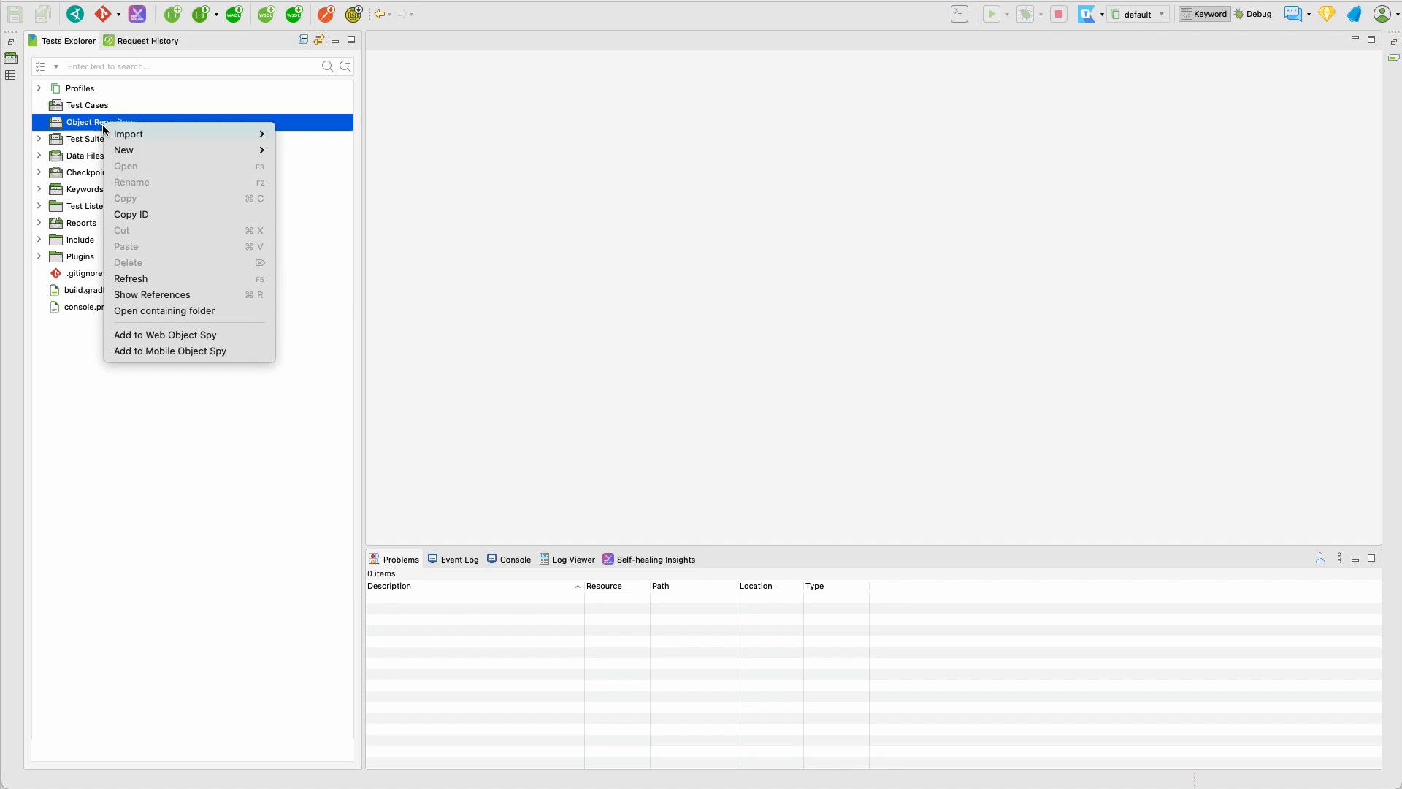
{"action": "mouse_move", "coordinate": [123, 150]}
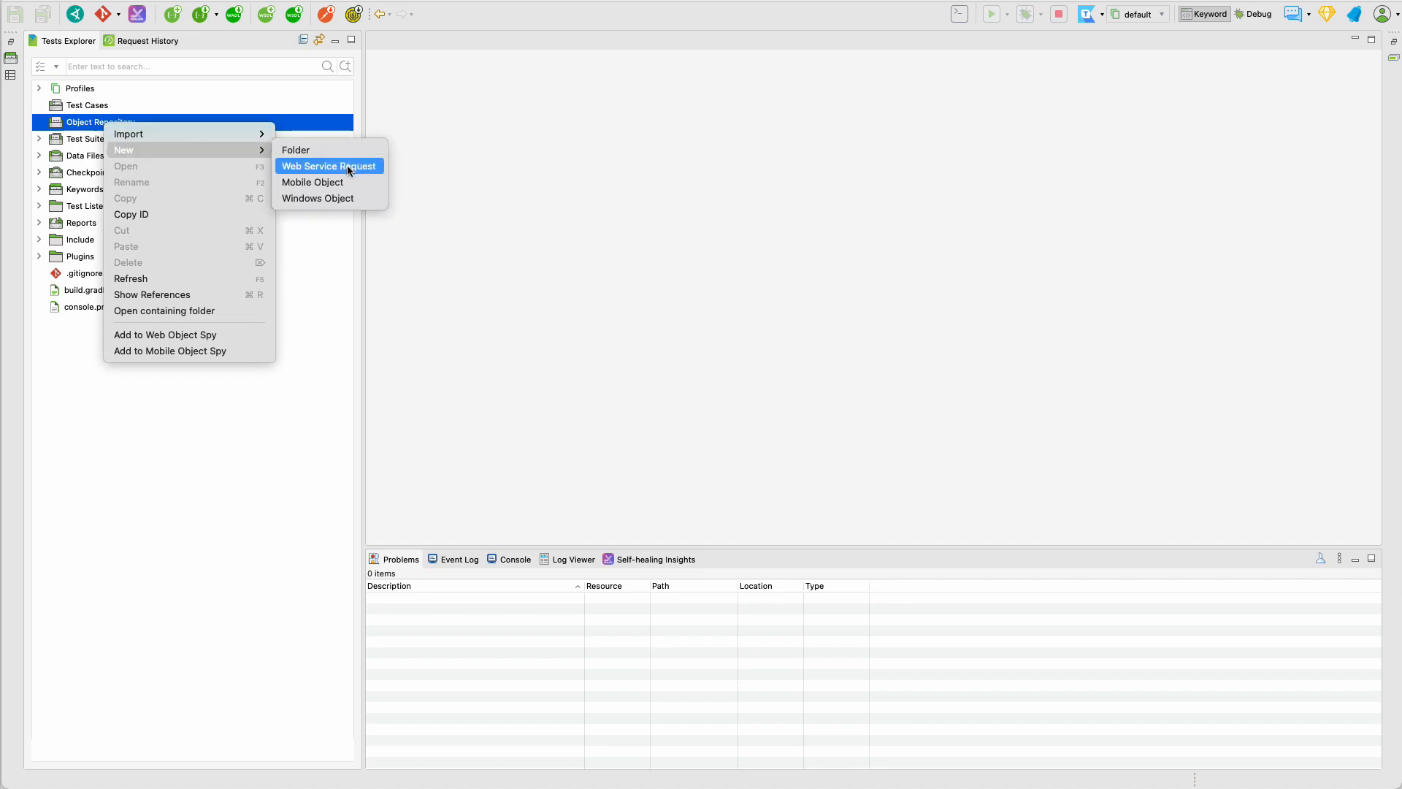
{"action": "left_click", "coordinate": [329, 165]}
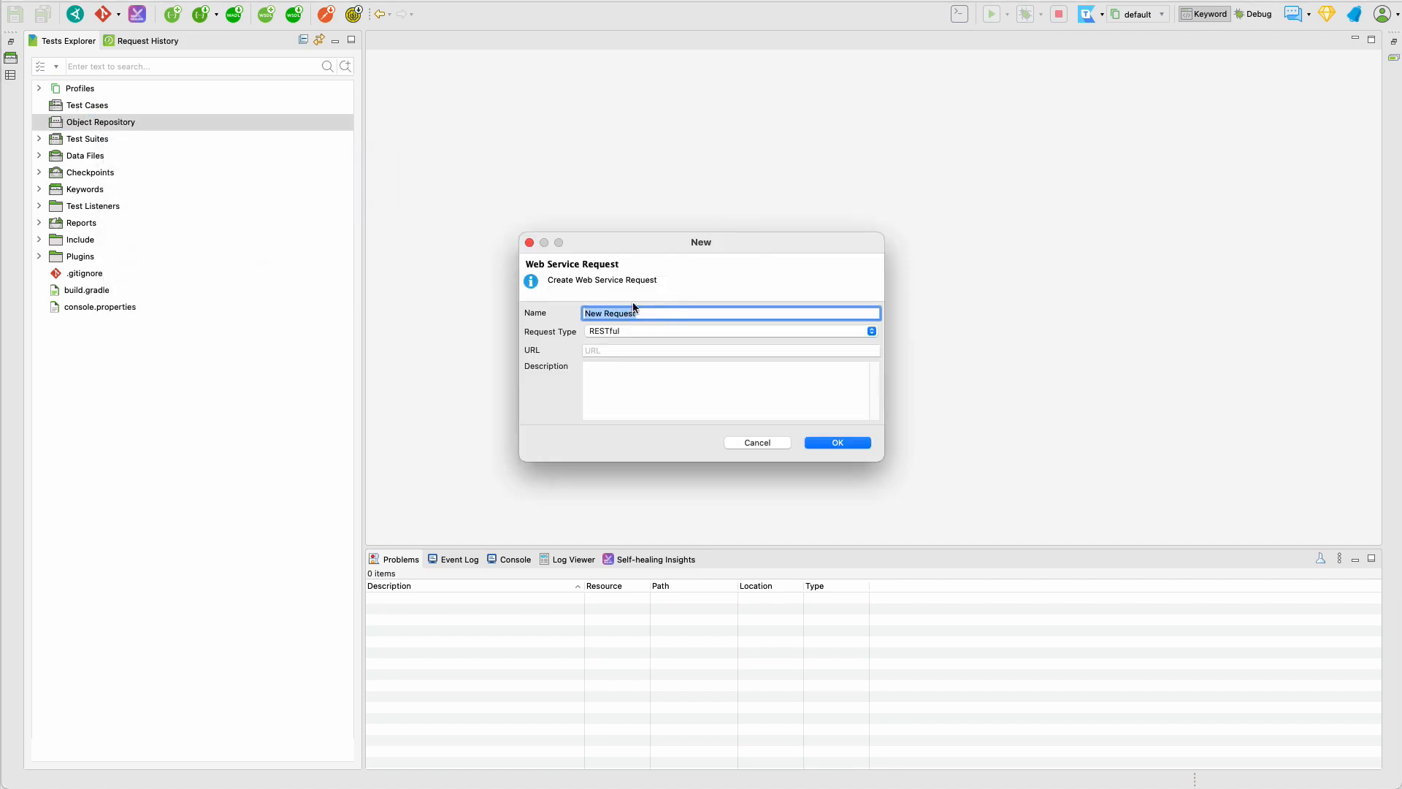
{"action": "key", "text": "Delete"}
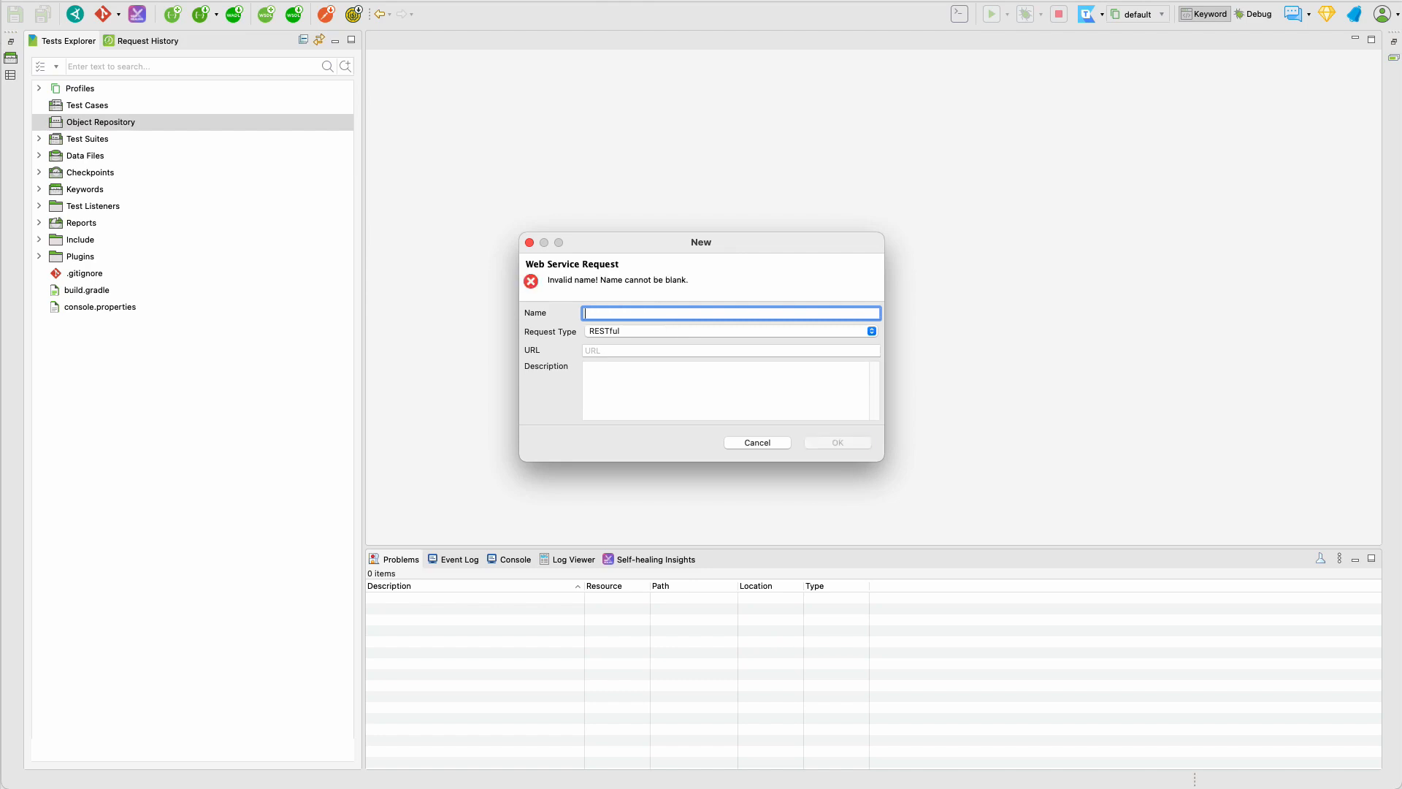
{"action": "type", "text": "Fetch a"}
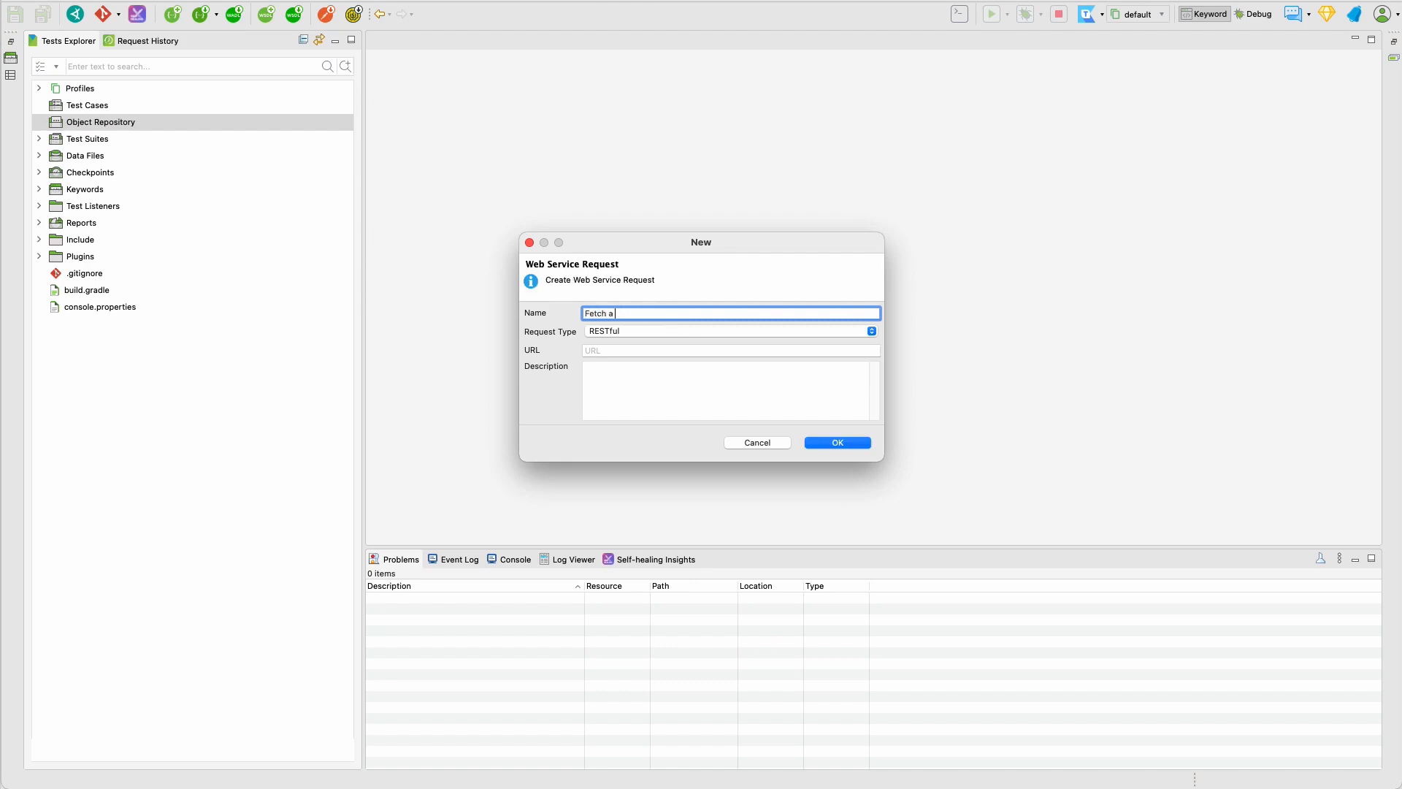
{"action": "type", "text": "valid character profile"}
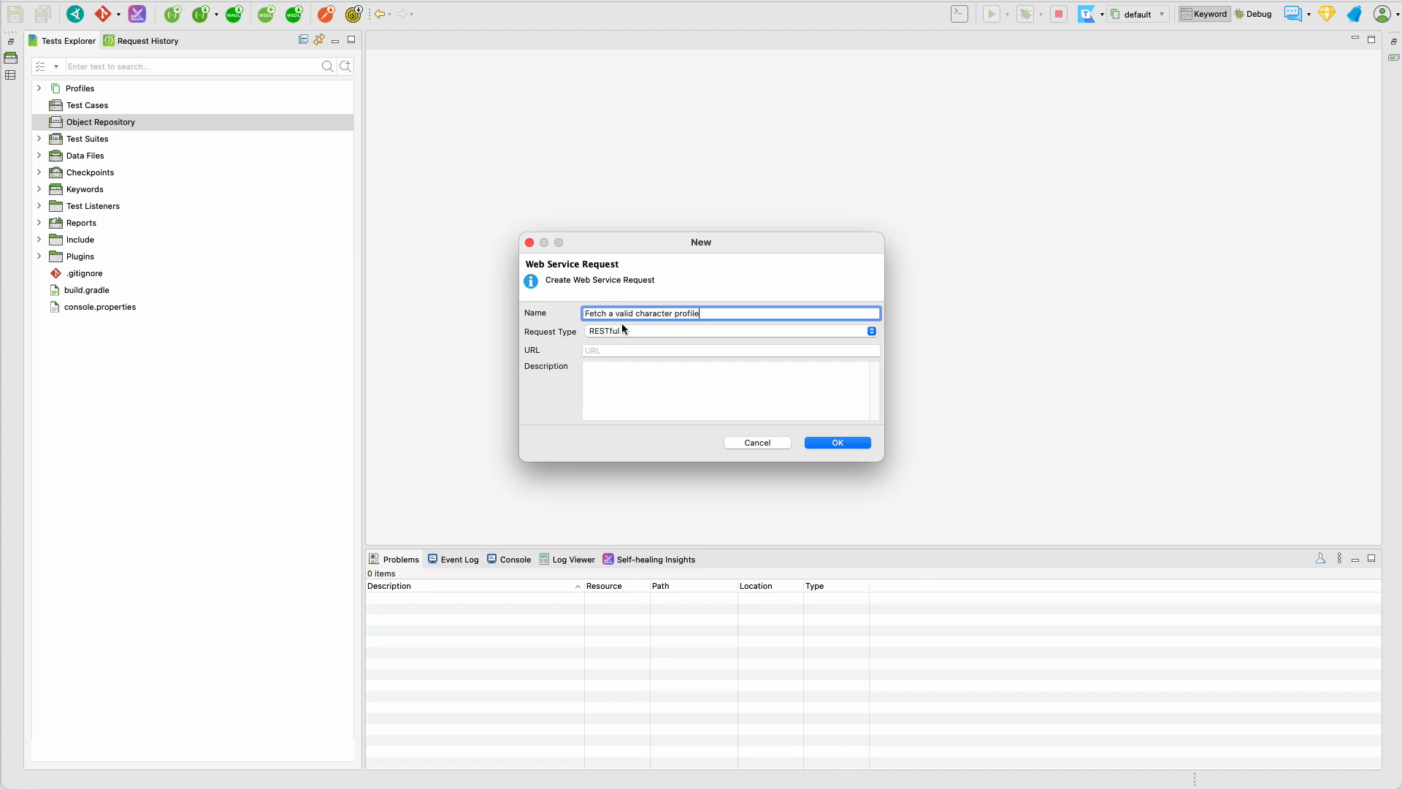
{"action": "type", "text": "https://rickandmortyapi.com/api/character"}
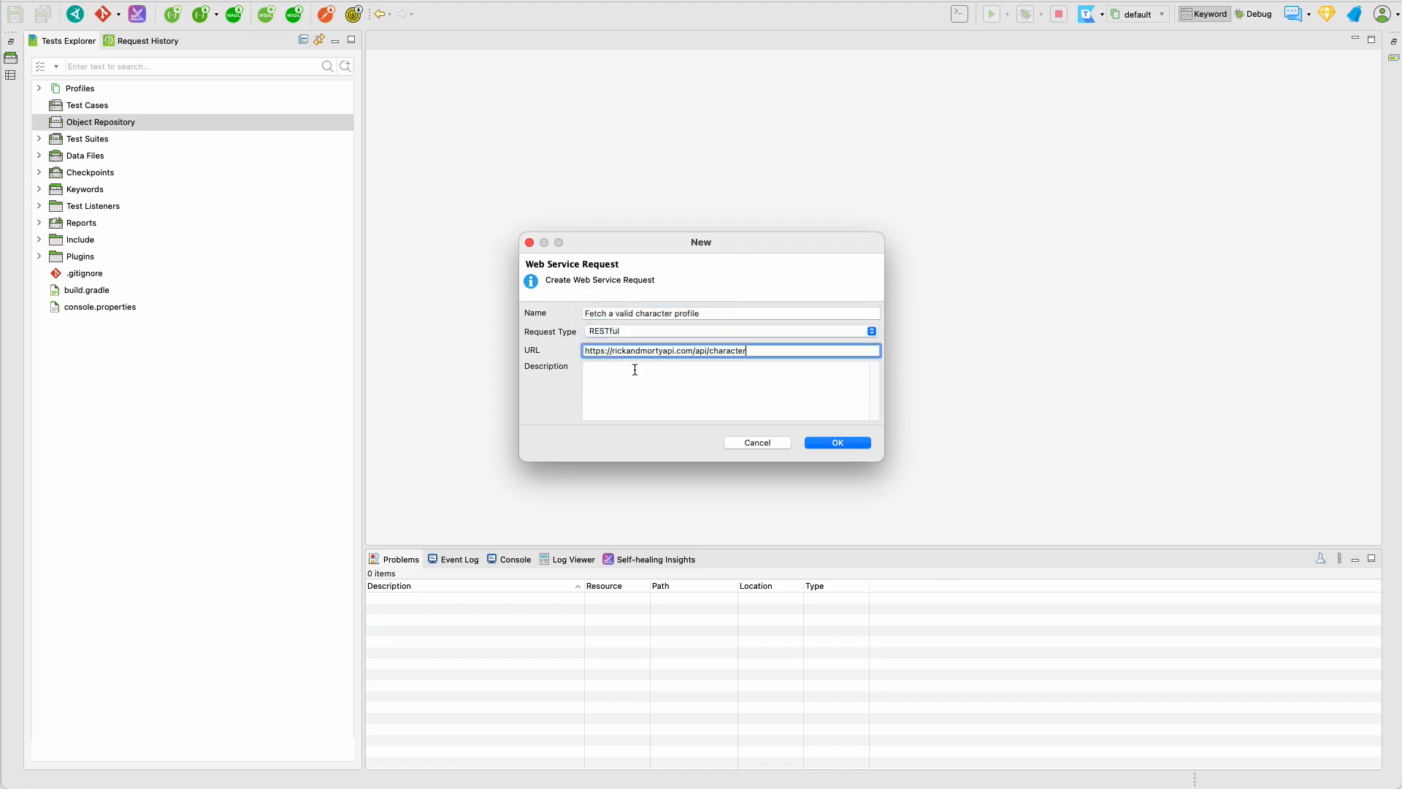
{"action": "type", "text": "/2"}
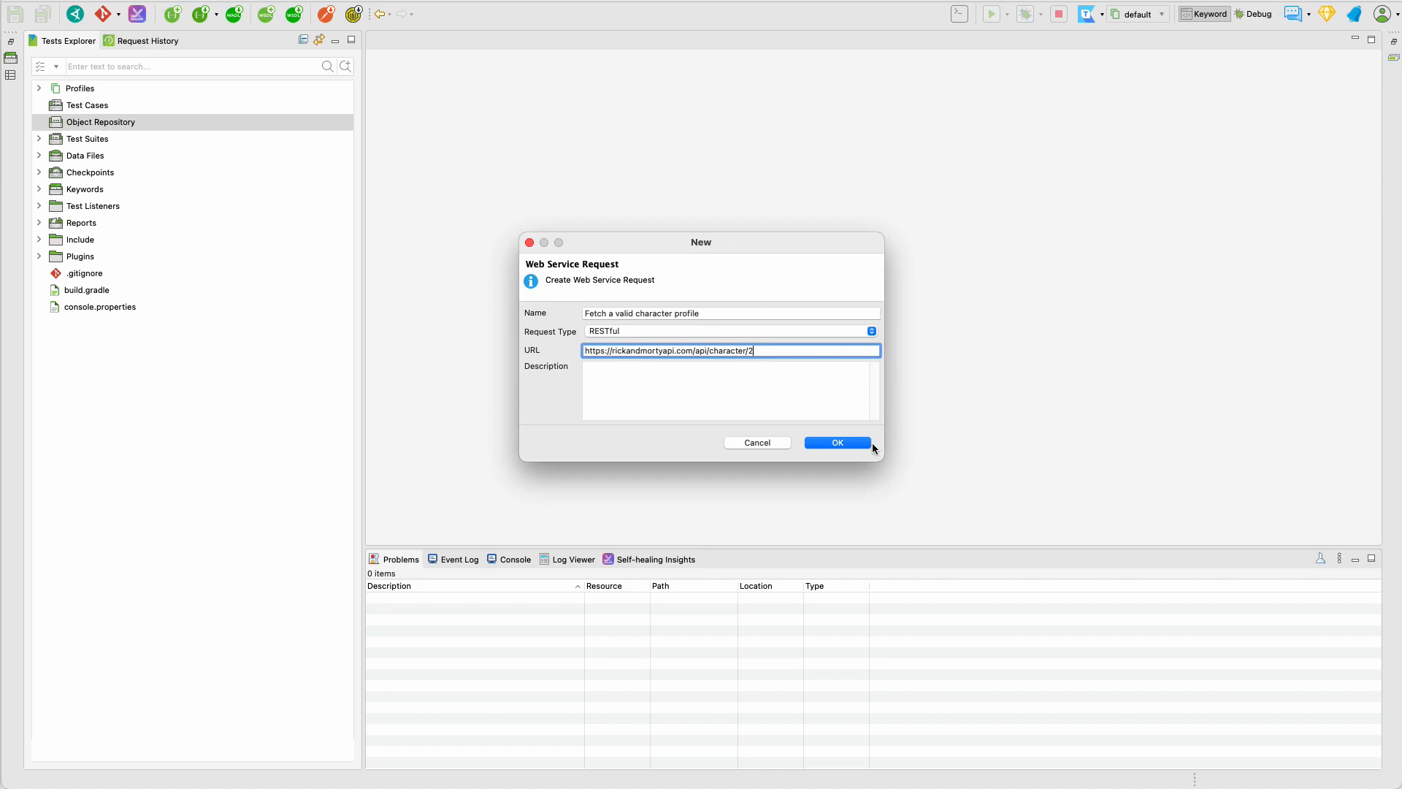
{"action": "left_click", "coordinate": [838, 443]}
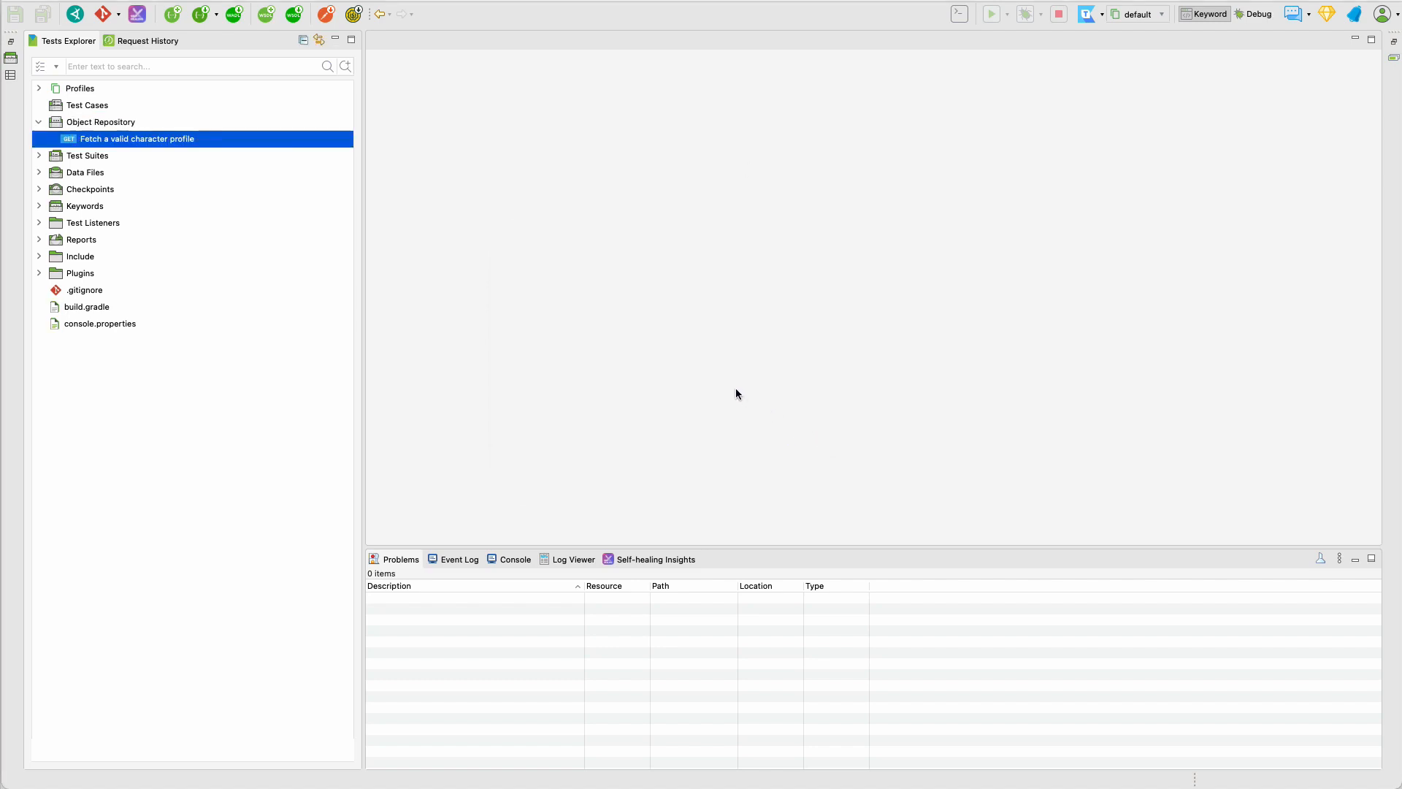
{"action": "double_click", "coordinate": [137, 138]}
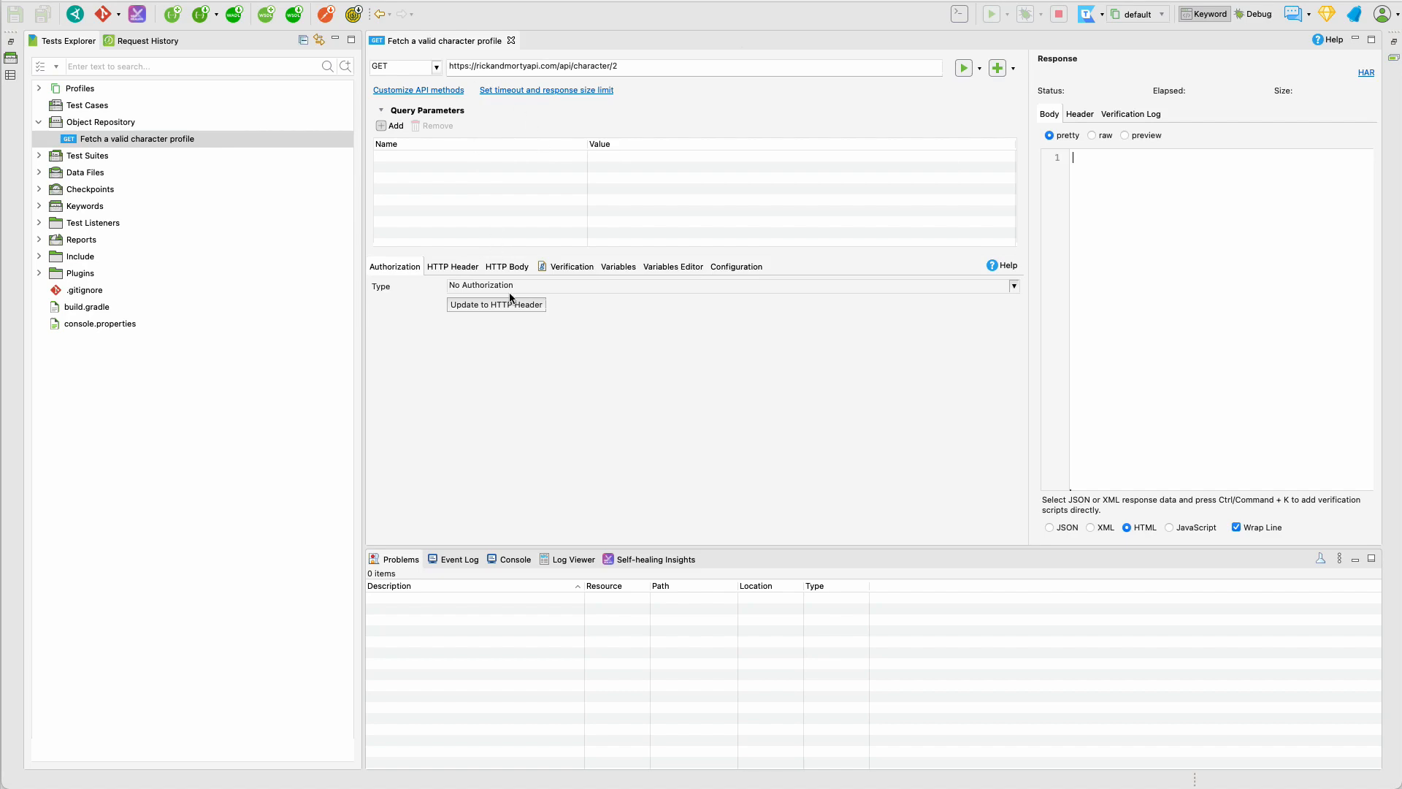
{"action": "left_click", "coordinate": [962, 68]}
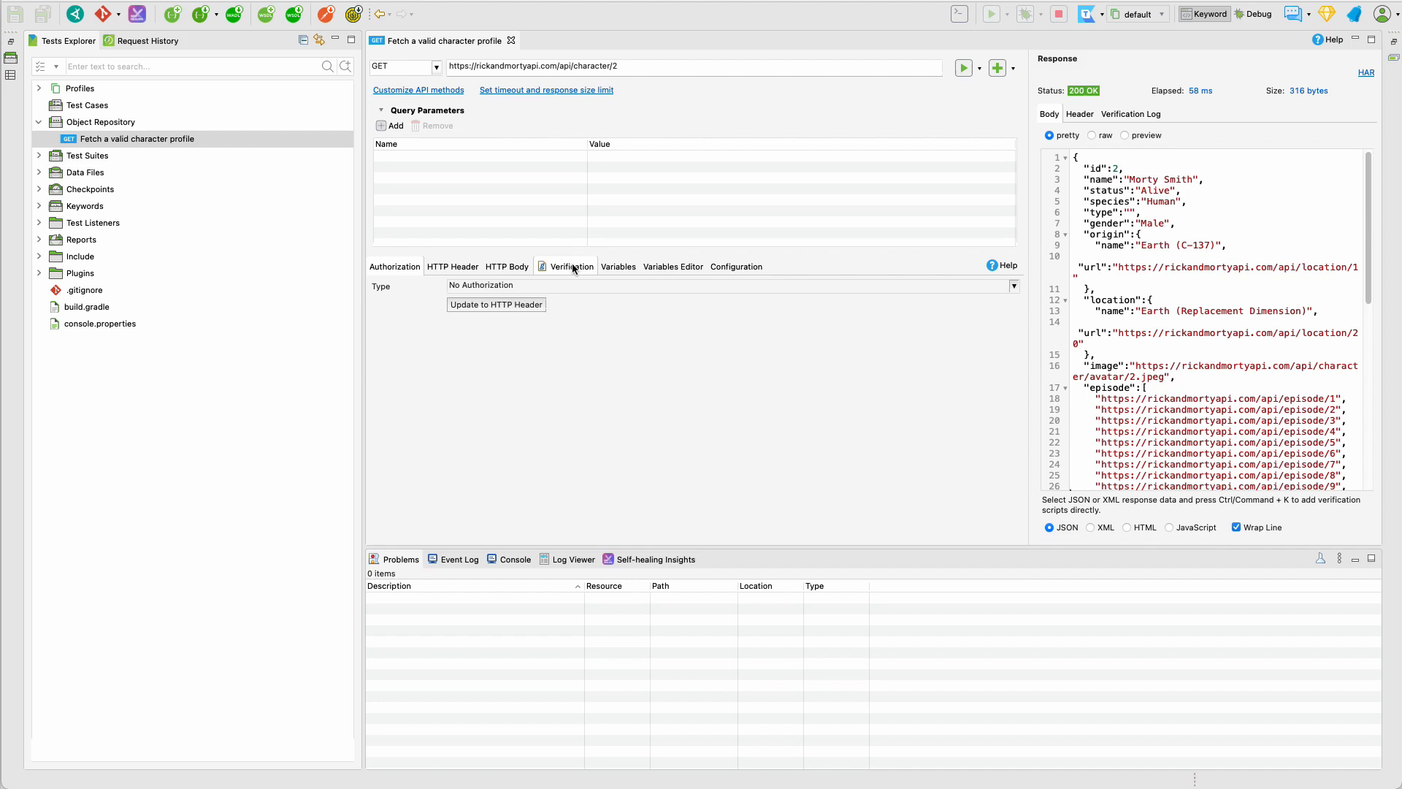
- Keep WS.verifyResponseStatusCode(response, 200) in Verification and remove the trailing blank lines
{"action": "left_click", "coordinate": [571, 266]}
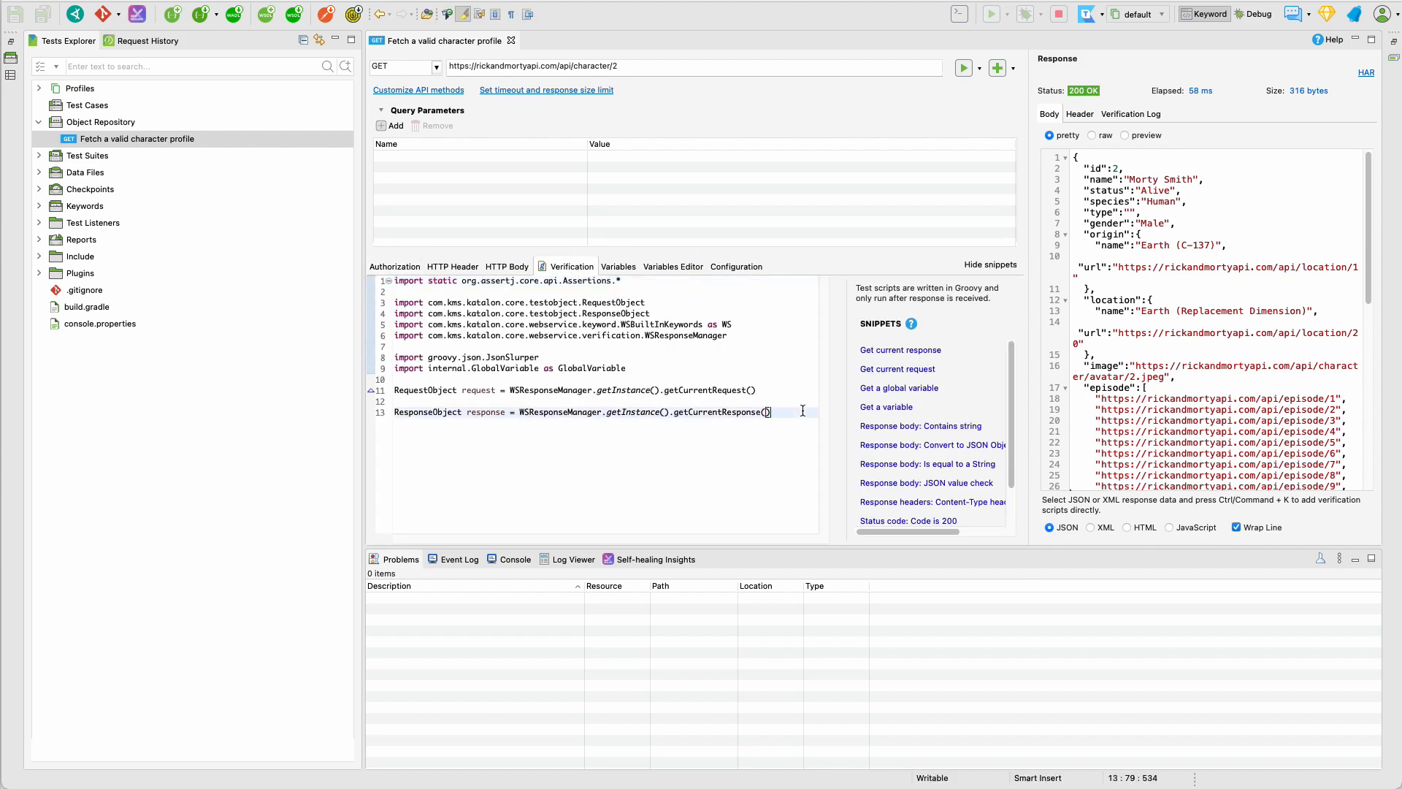
{"action": "key", "text": "Enter"}
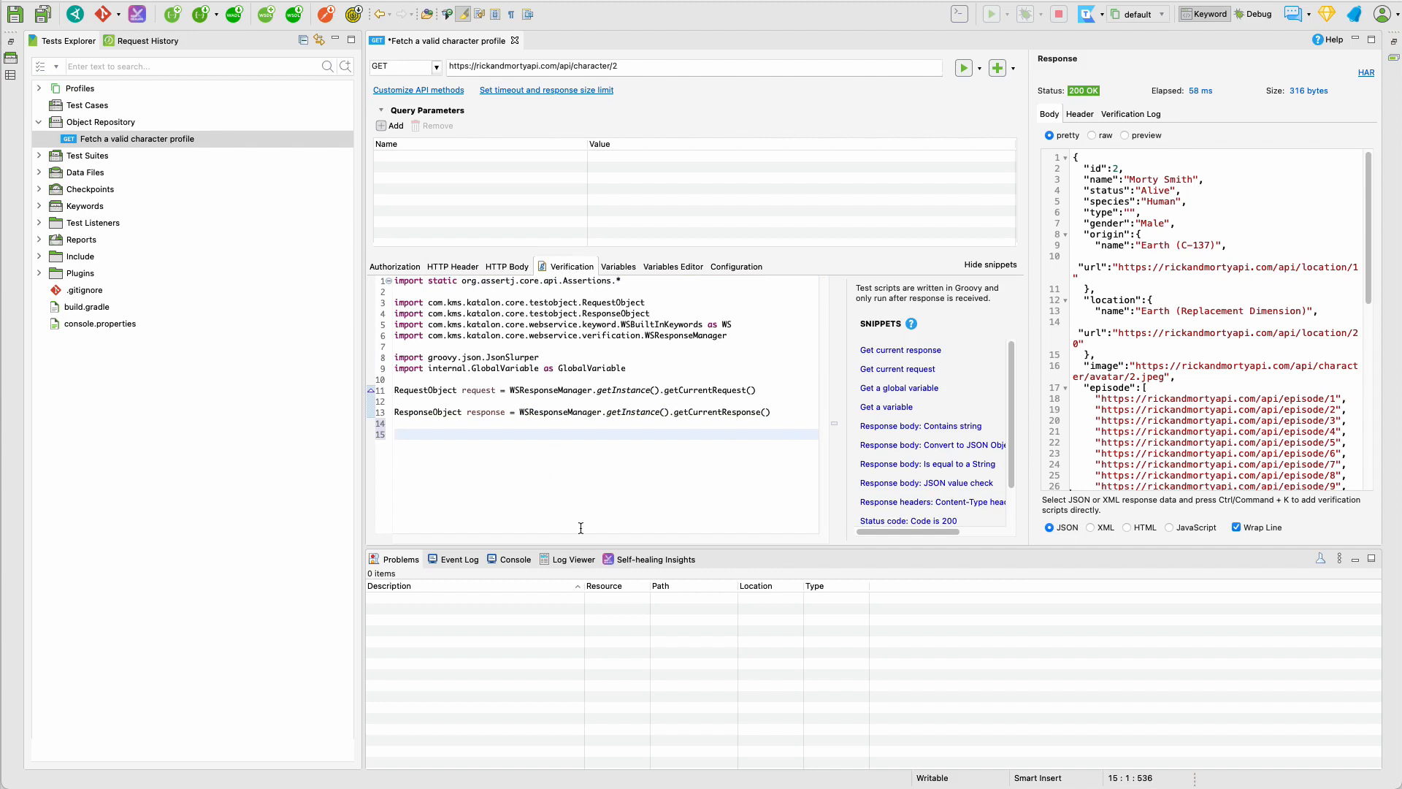
{"action": "mouse_move", "coordinate": [640, 422]}
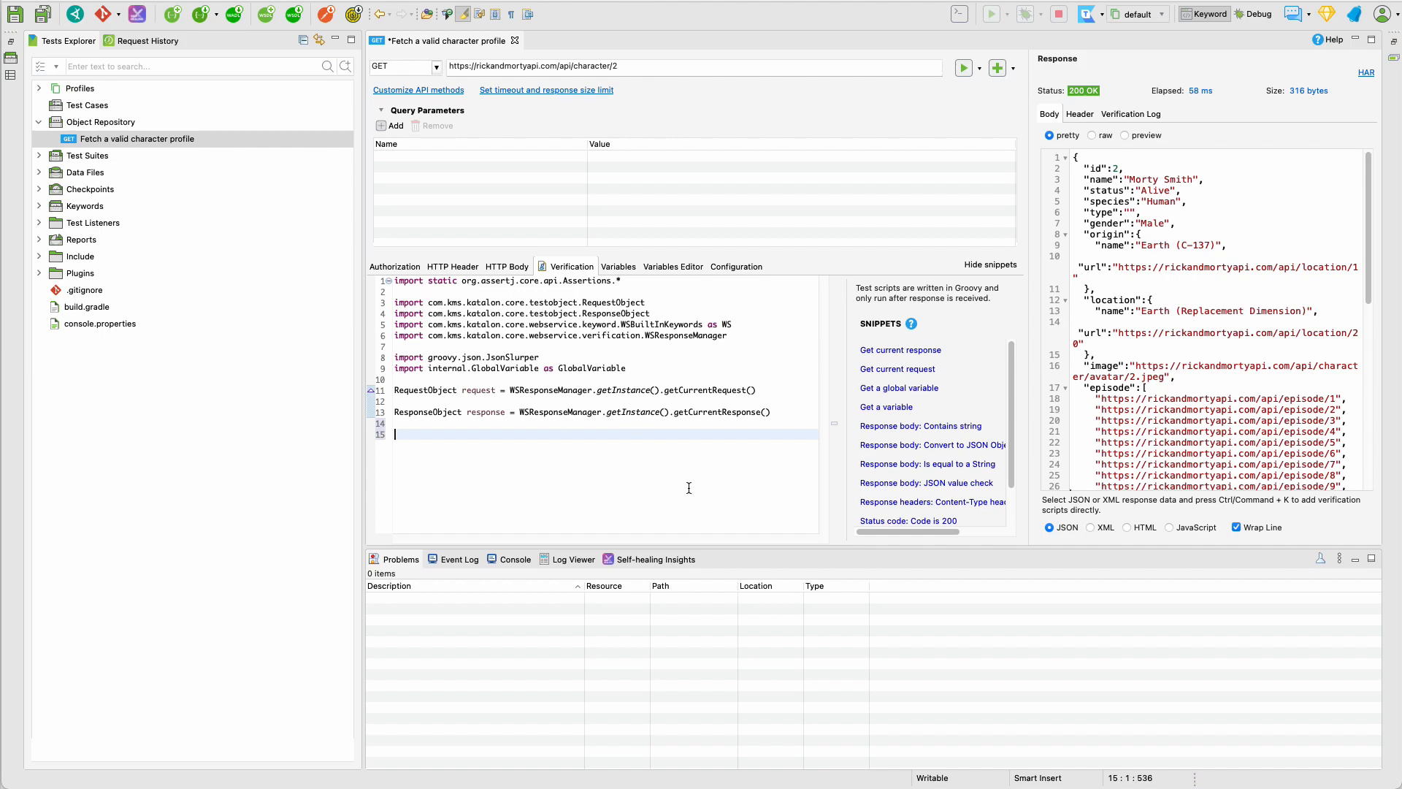
{"action": "mouse_move", "coordinate": [911, 491]}
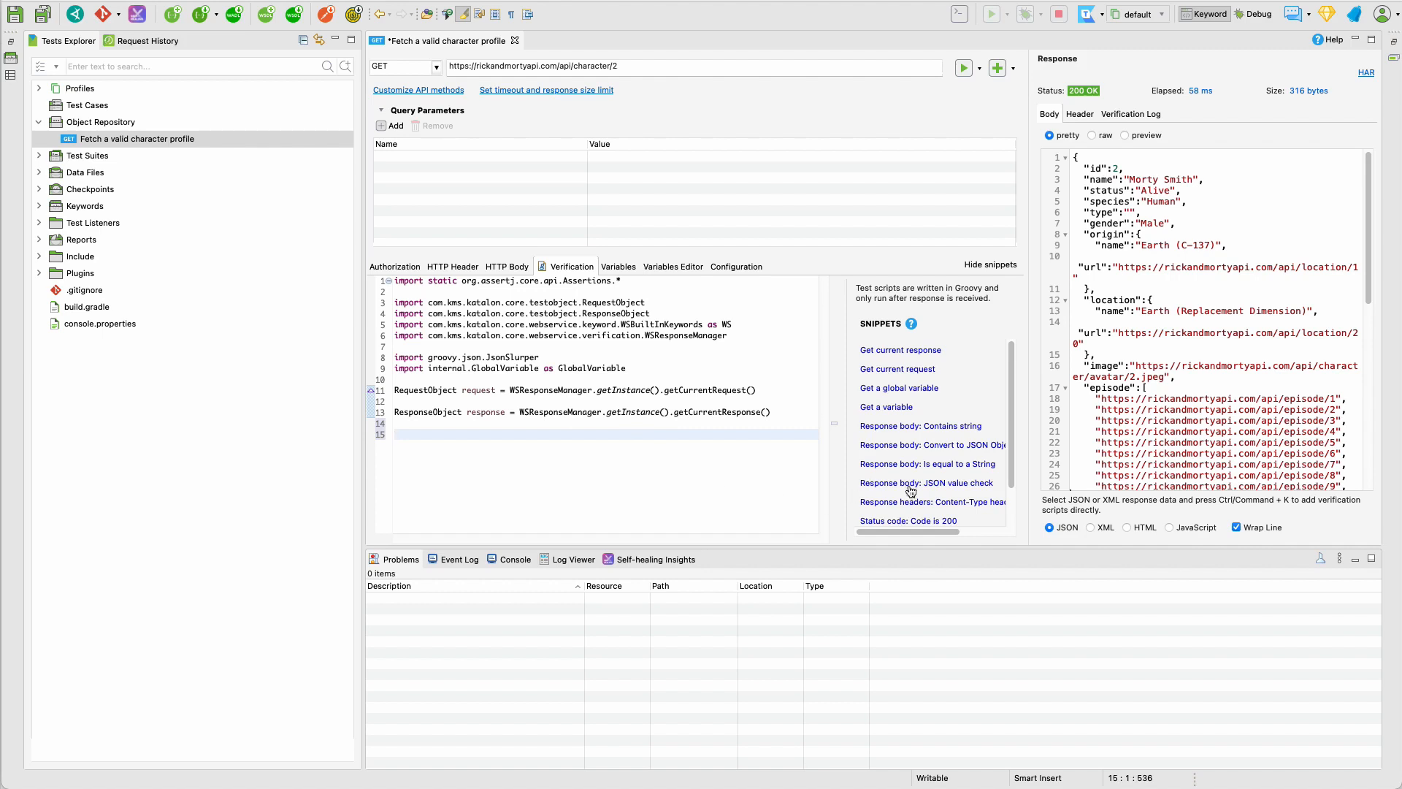
{"action": "scroll", "scroll_direction": "down", "scroll_amount": 3}
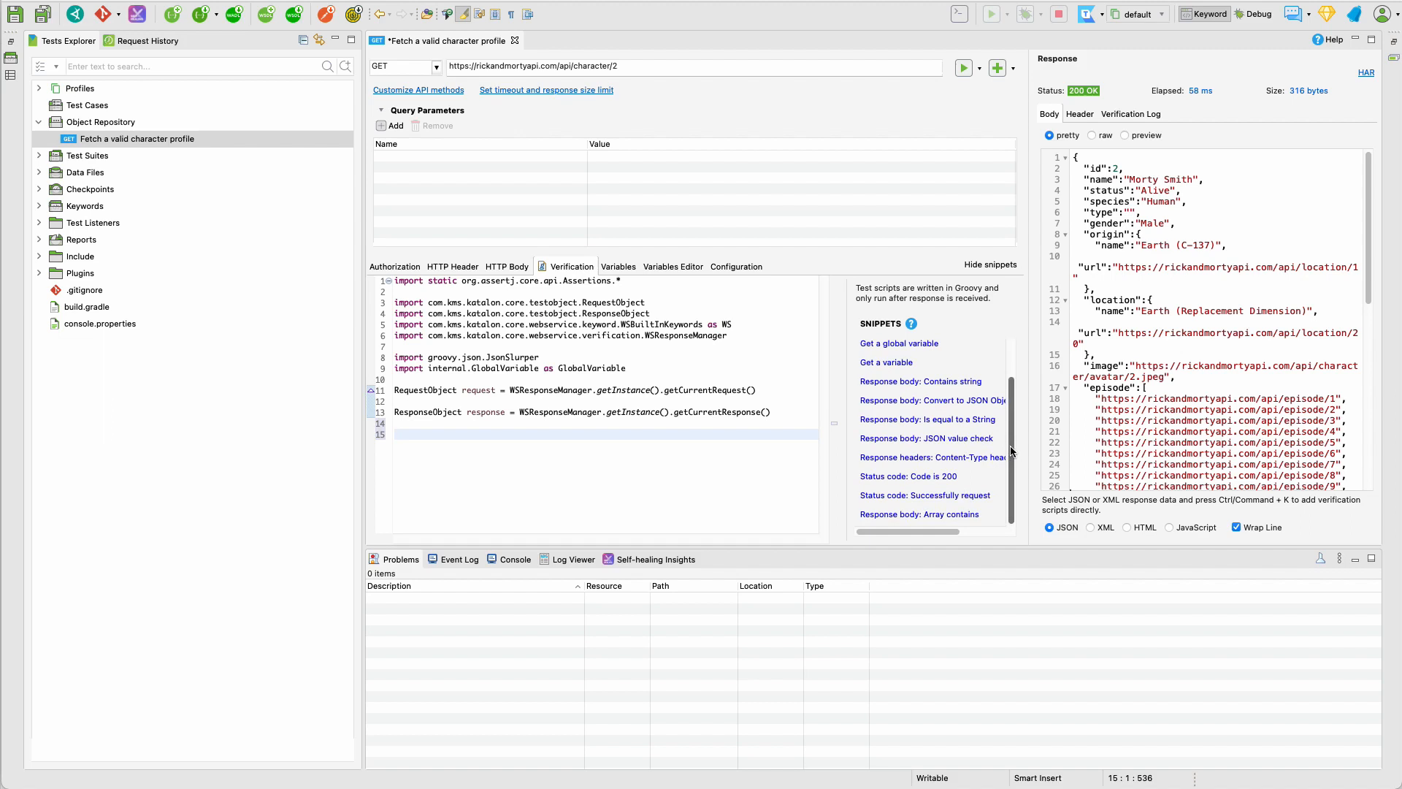
{"action": "mouse_move", "coordinate": [914, 519]}
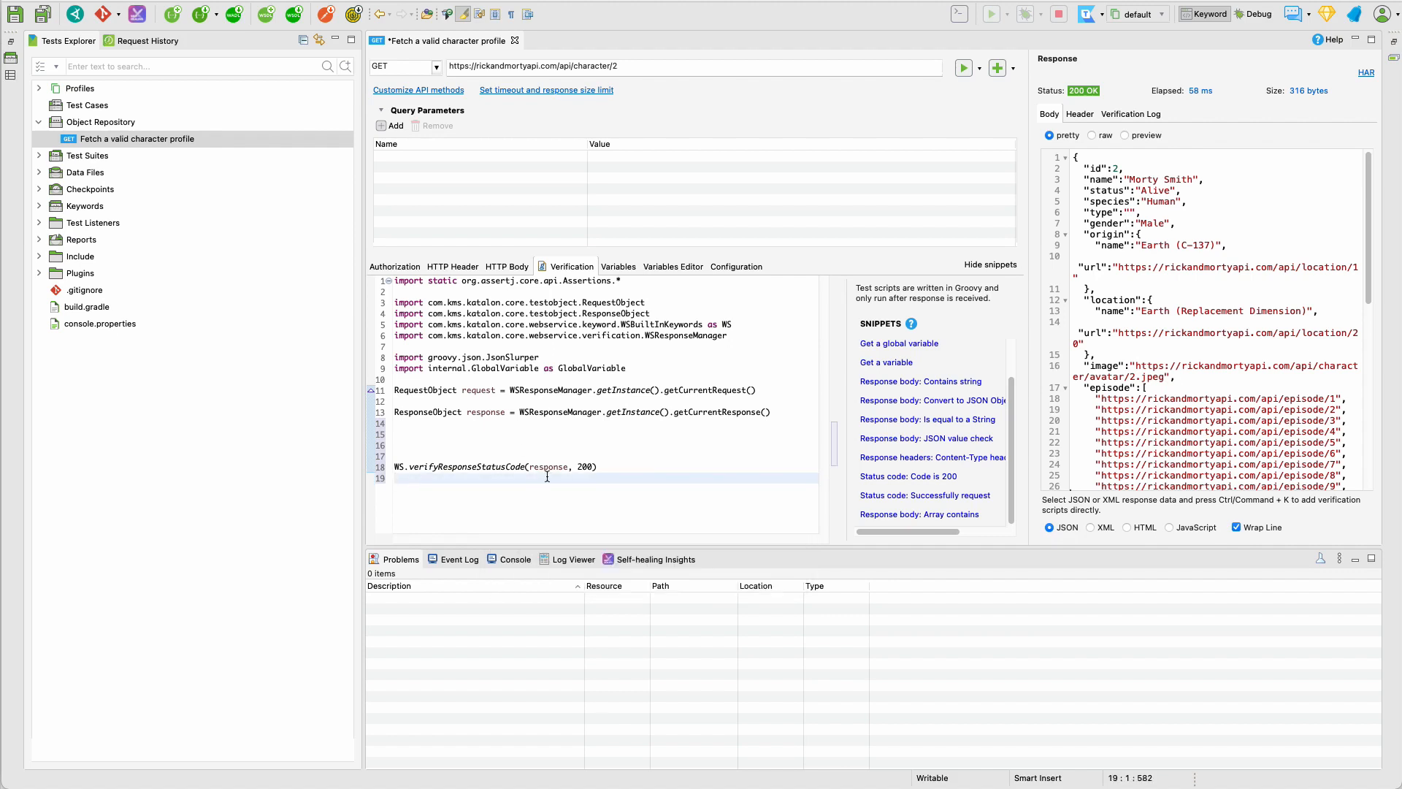
{"action": "left_click", "coordinate": [469, 456]}
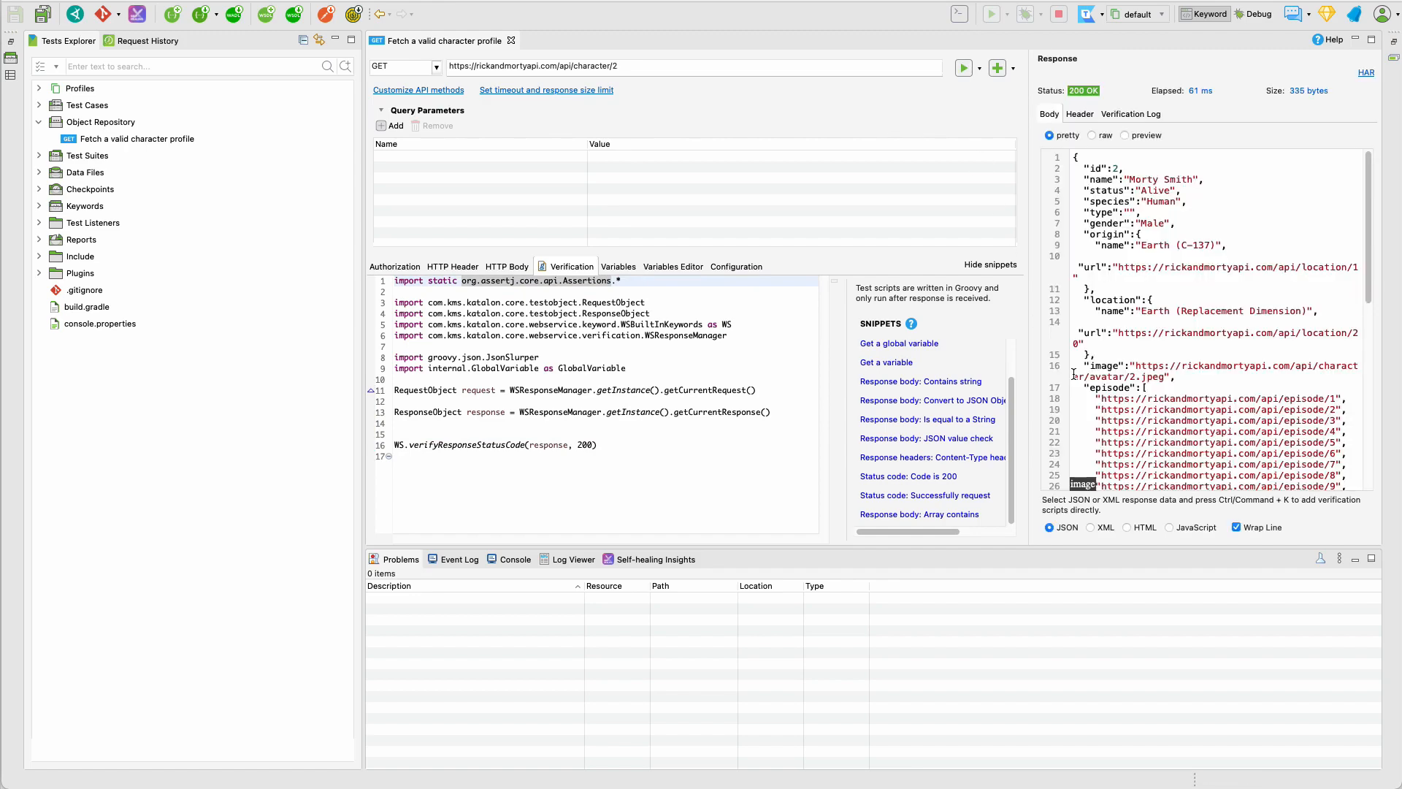
{"action": "scroll", "scroll_direction": "down", "scroll_amount": 3}
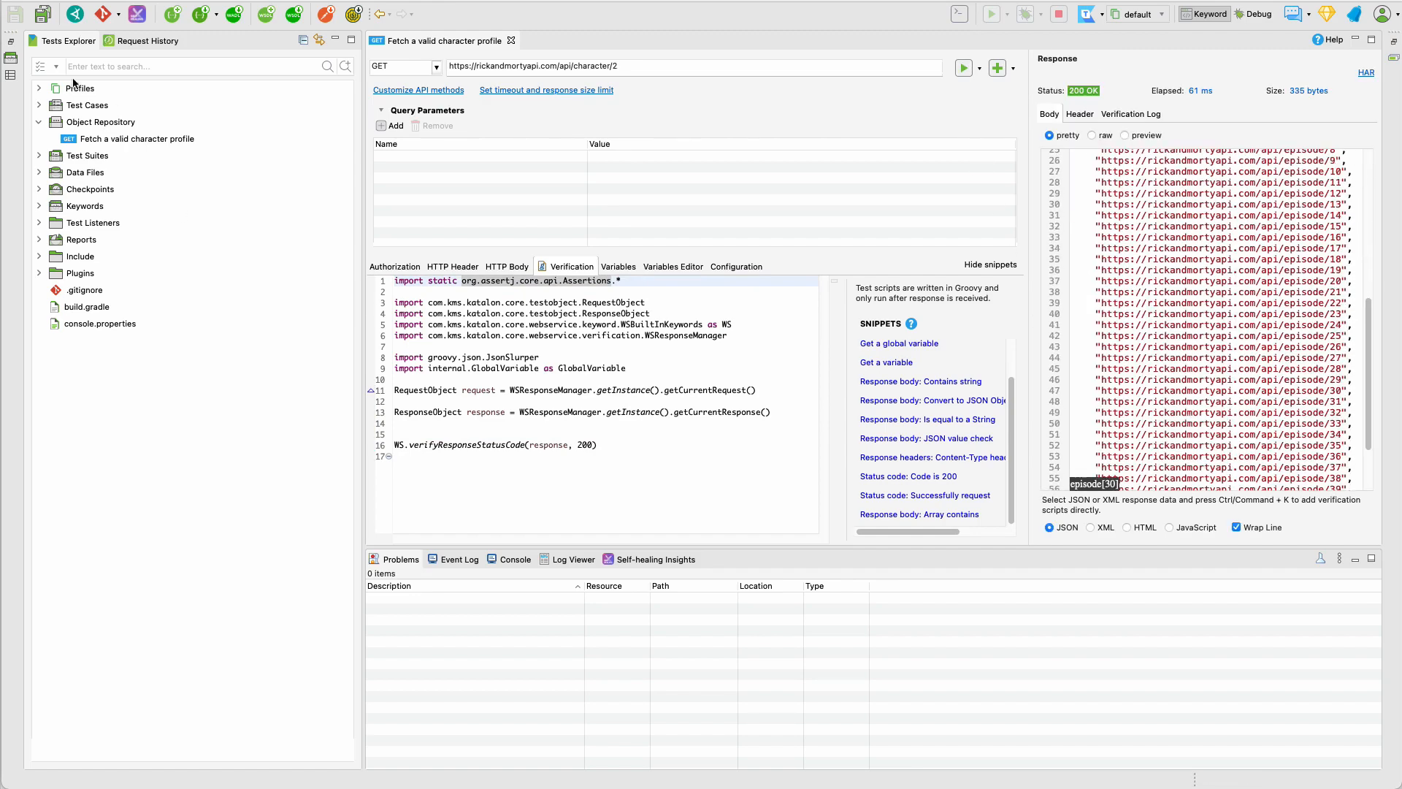
{"action": "mouse_move", "coordinate": [702, 239]}
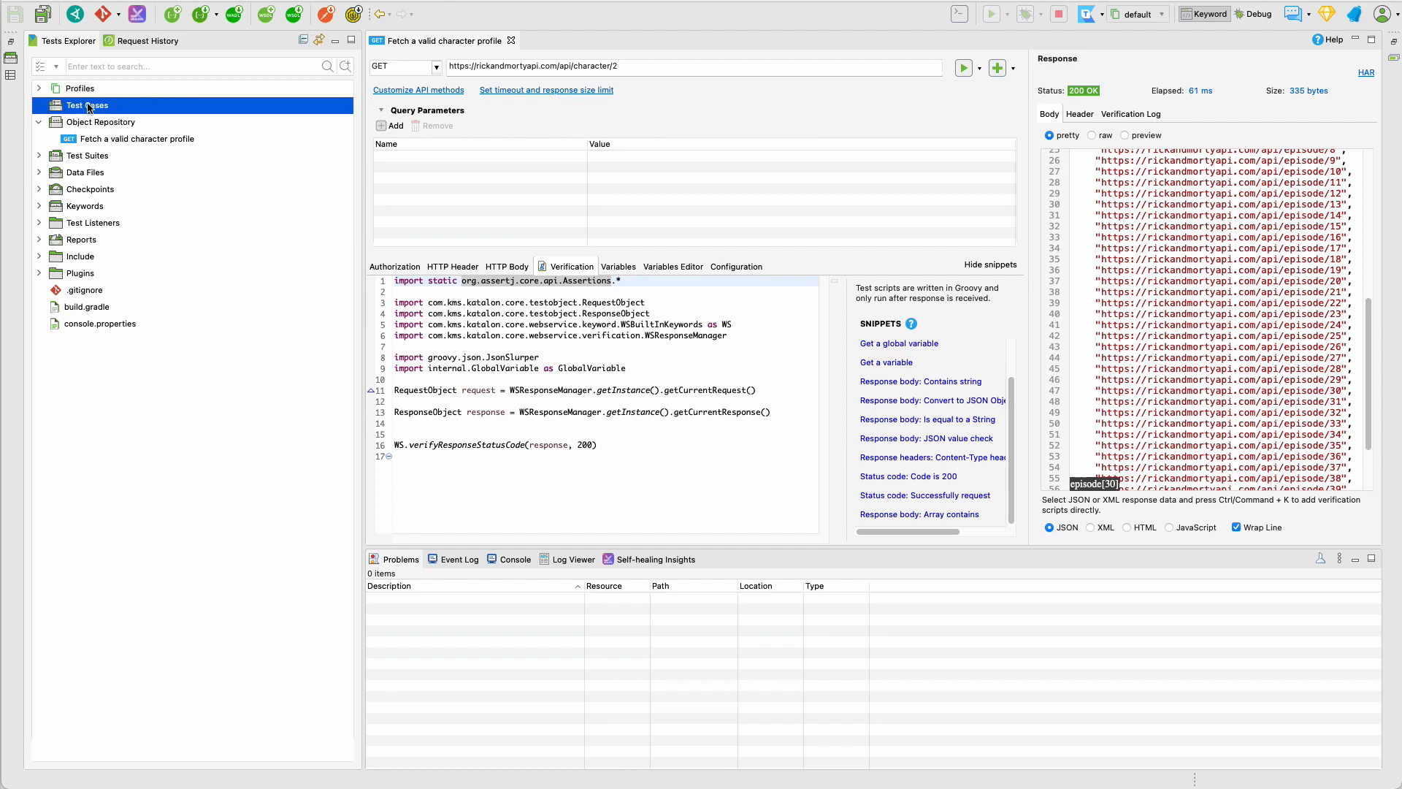
- Add a test case named 'Fetch a valid character' under Test Cases
{"action": "right_click", "coordinate": [87, 105]}
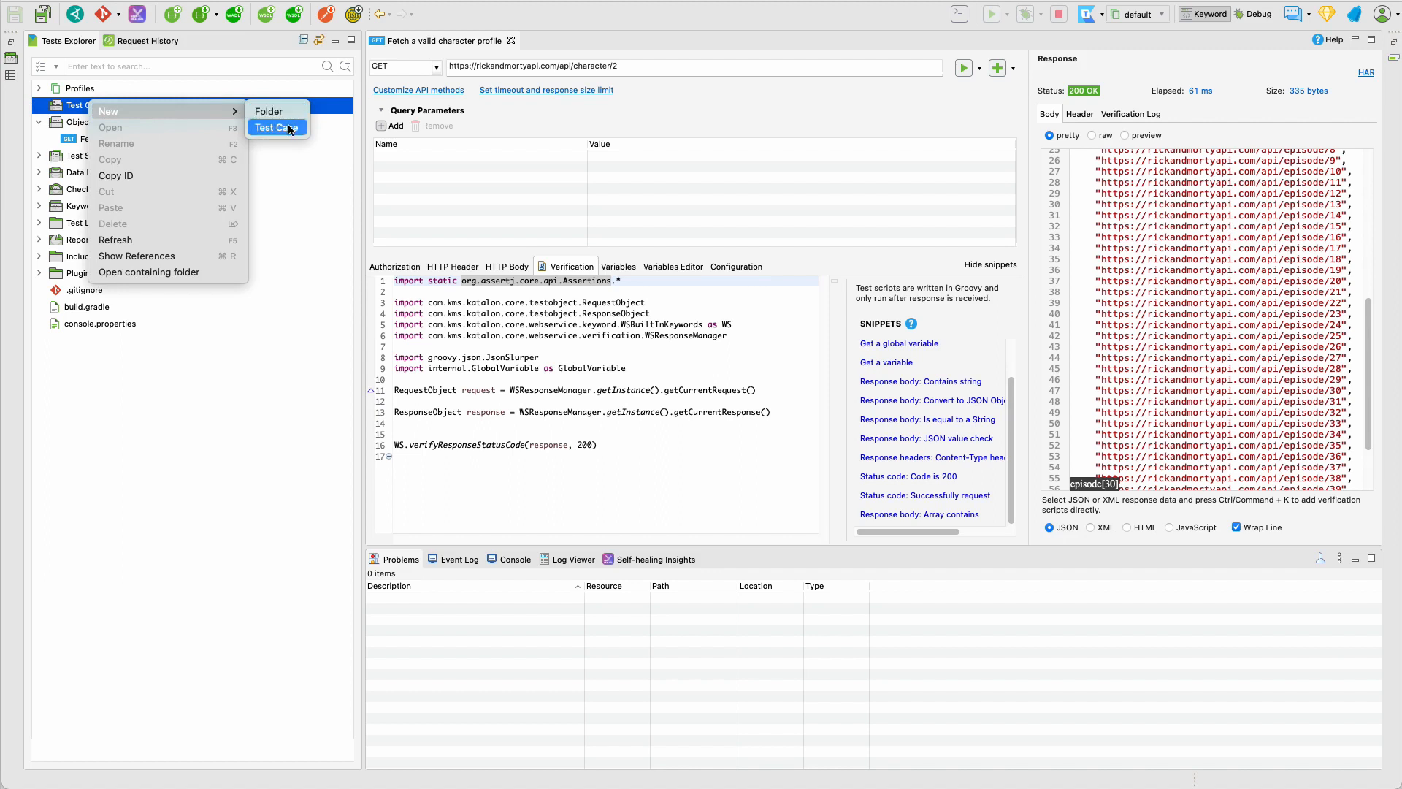
{"action": "left_click", "coordinate": [277, 128]}
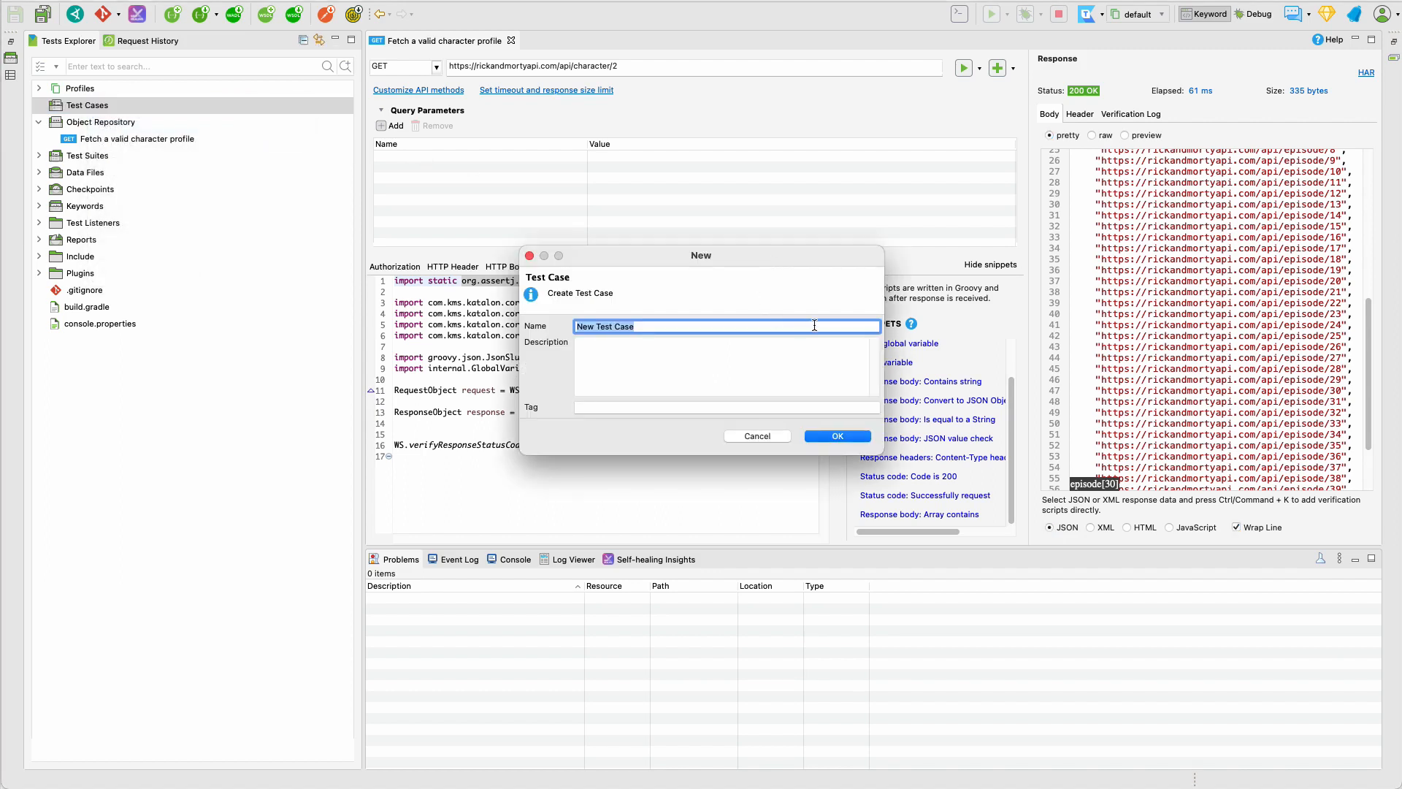
{"action": "type", "text": "Fetch a valid character"}
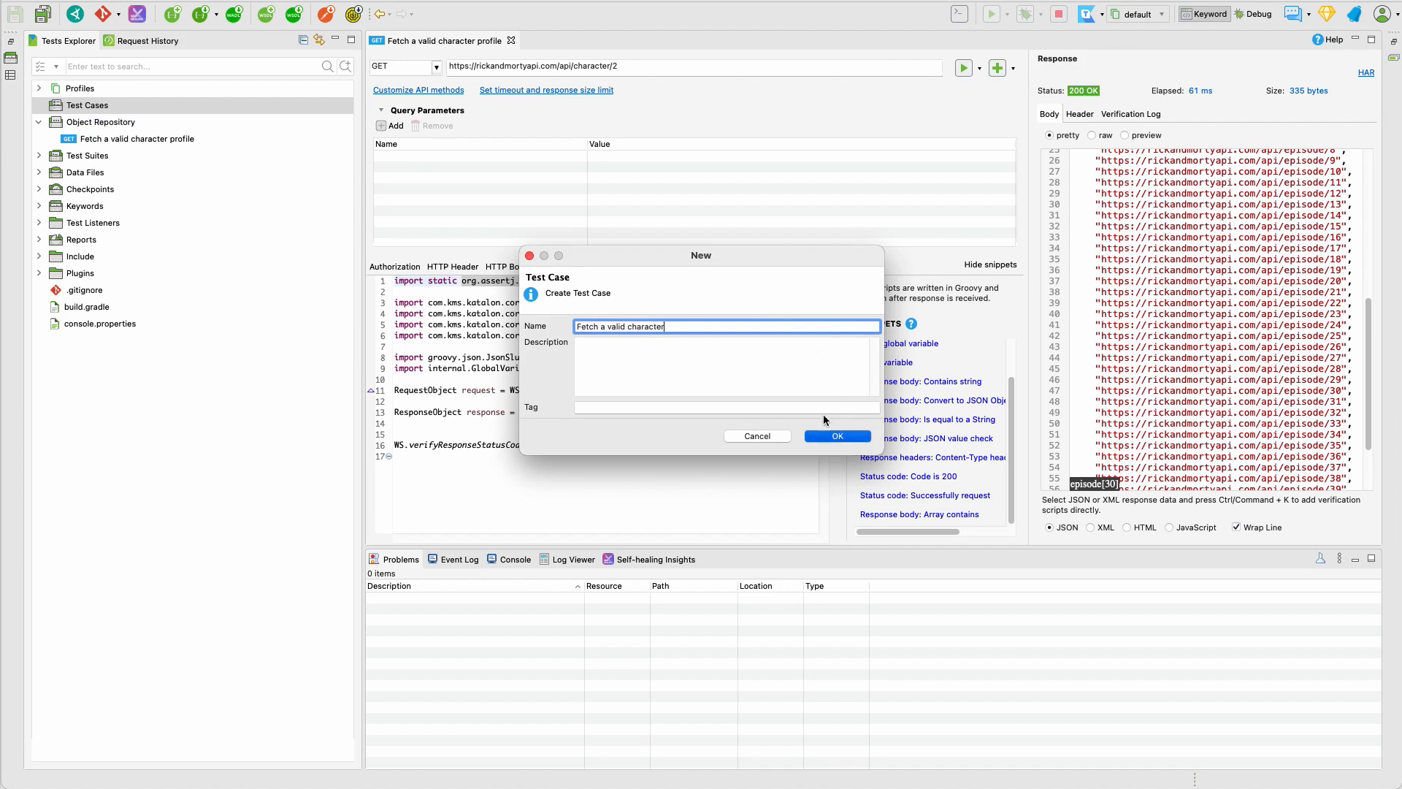
{"action": "left_click", "coordinate": [837, 436]}
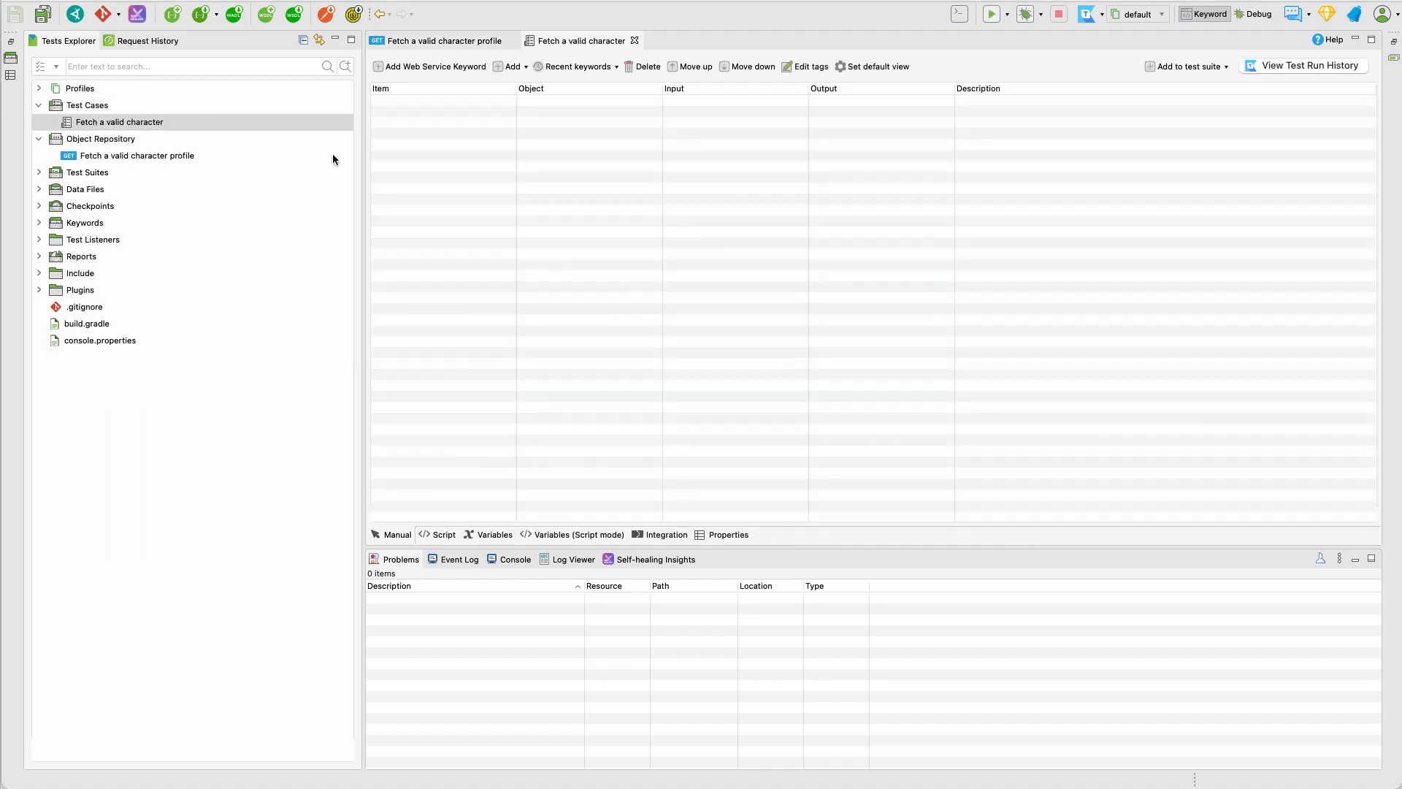
{"action": "mouse_move", "coordinate": [516, 339]}
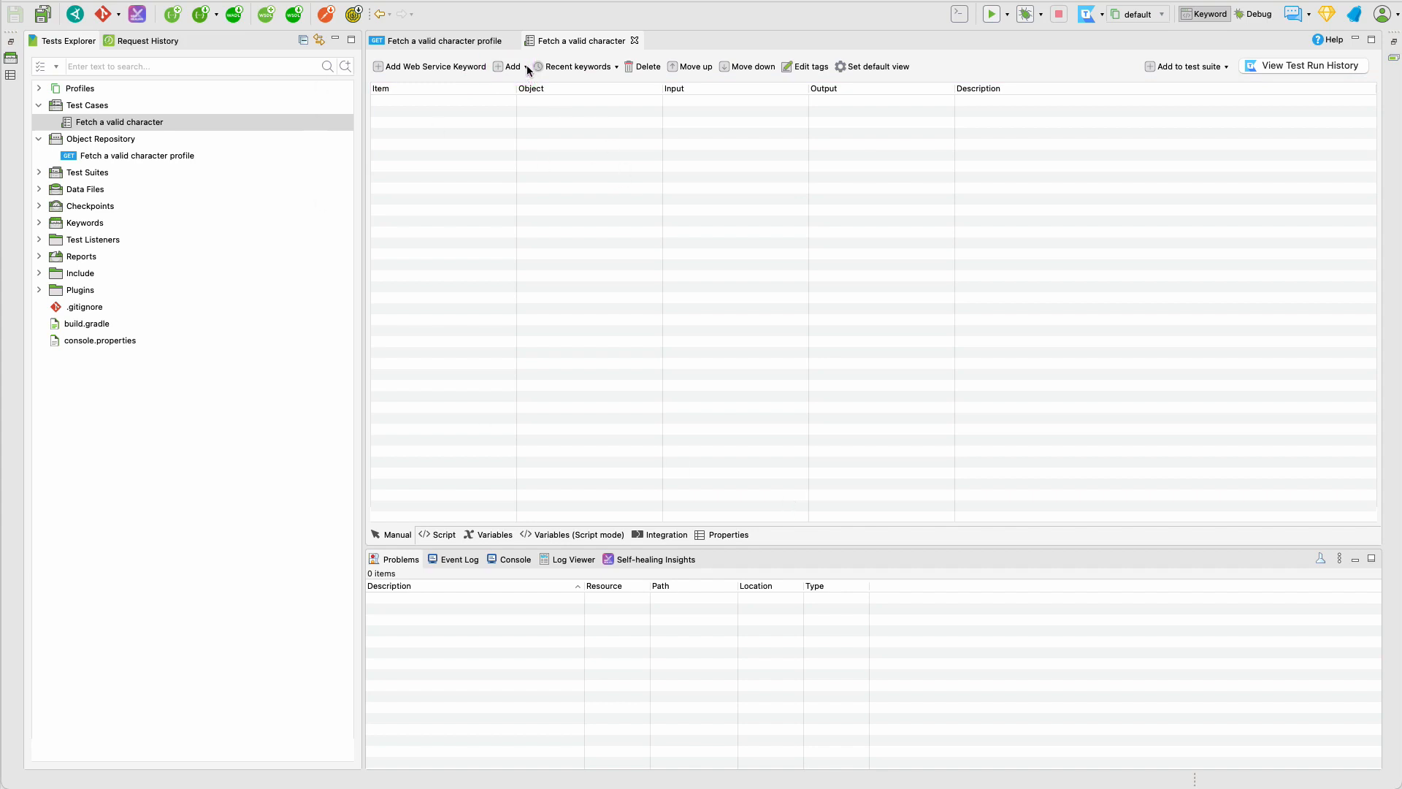
- Add a Send Request And Verify step using the Fetch a valid character profile request
{"action": "left_click", "coordinate": [512, 67]}
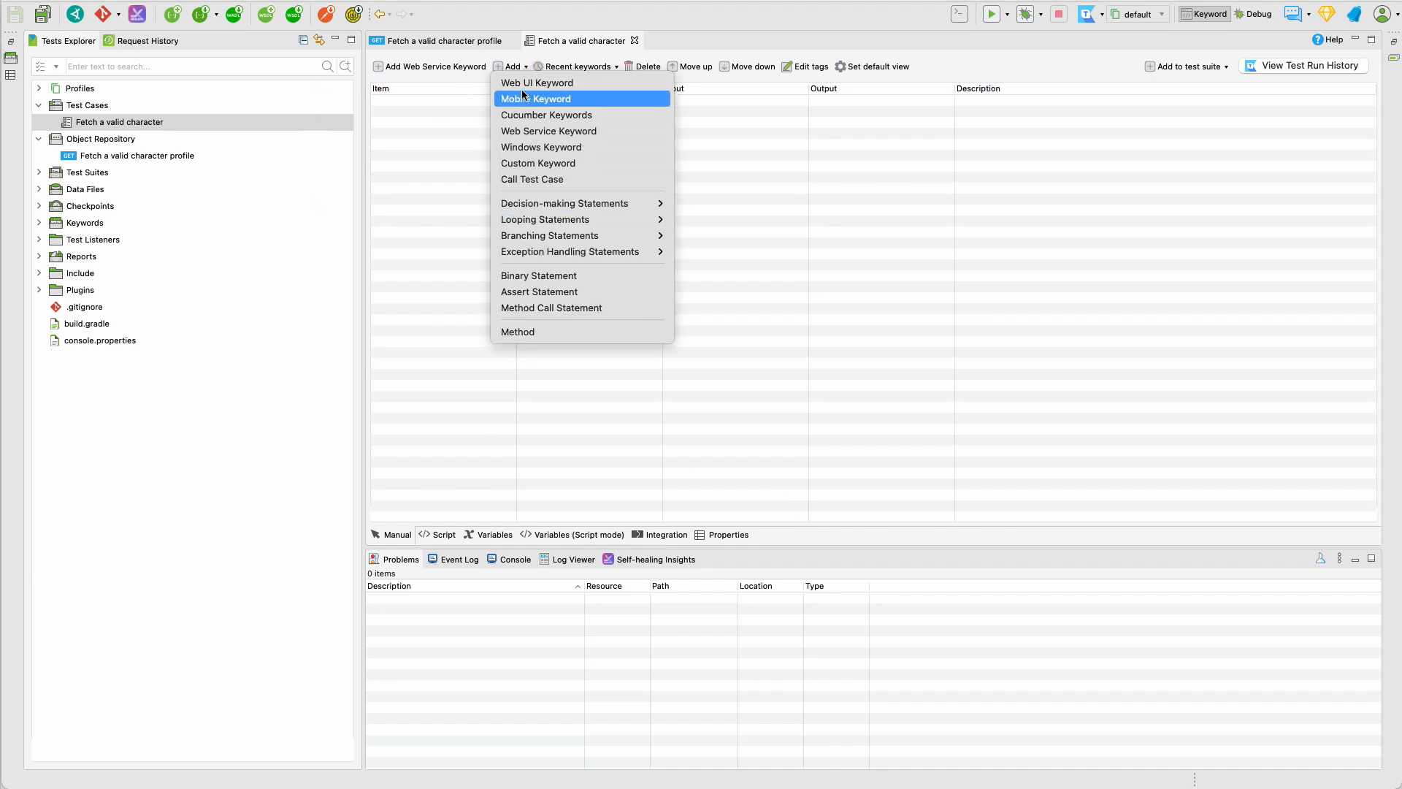
{"action": "mouse_move", "coordinate": [548, 130]}
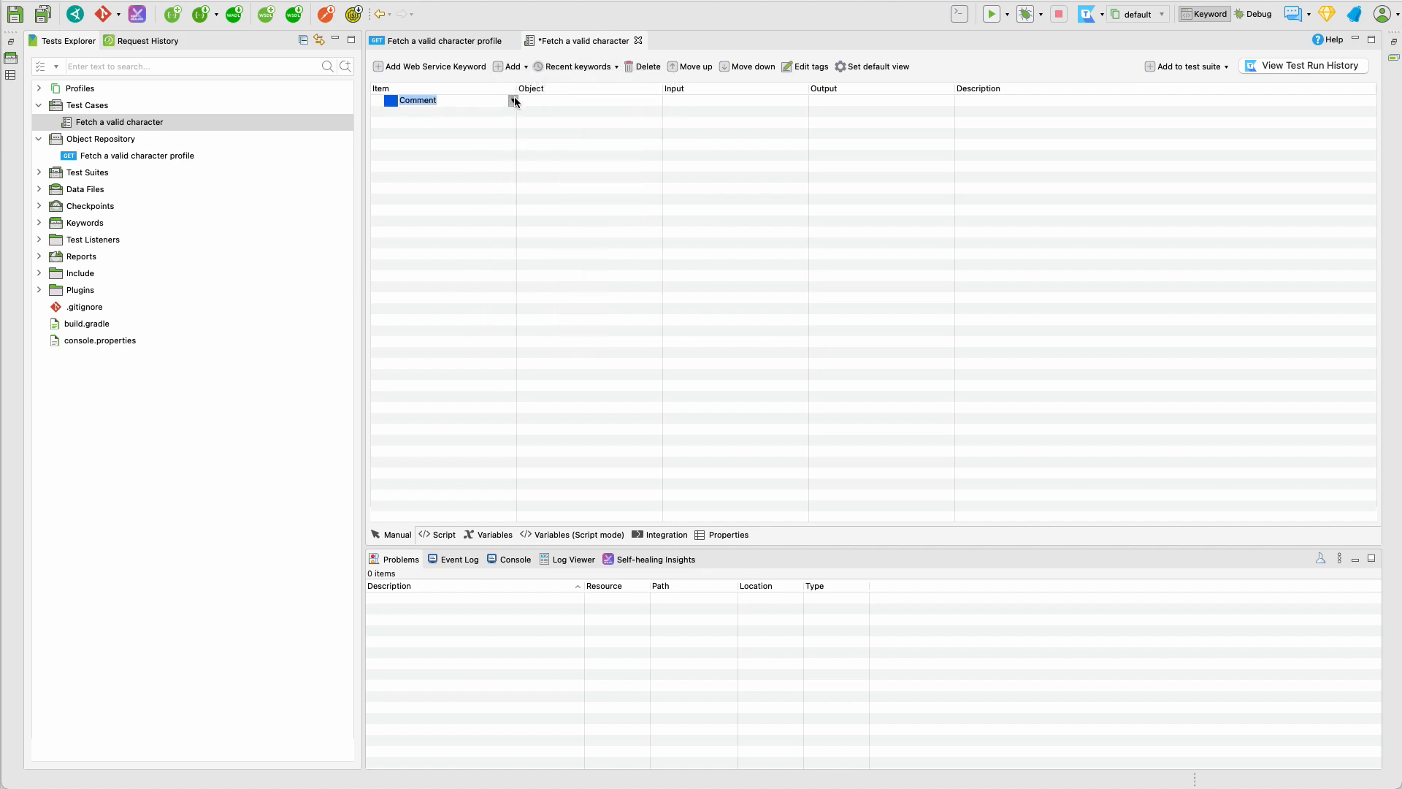
{"action": "left_click", "coordinate": [513, 100]}
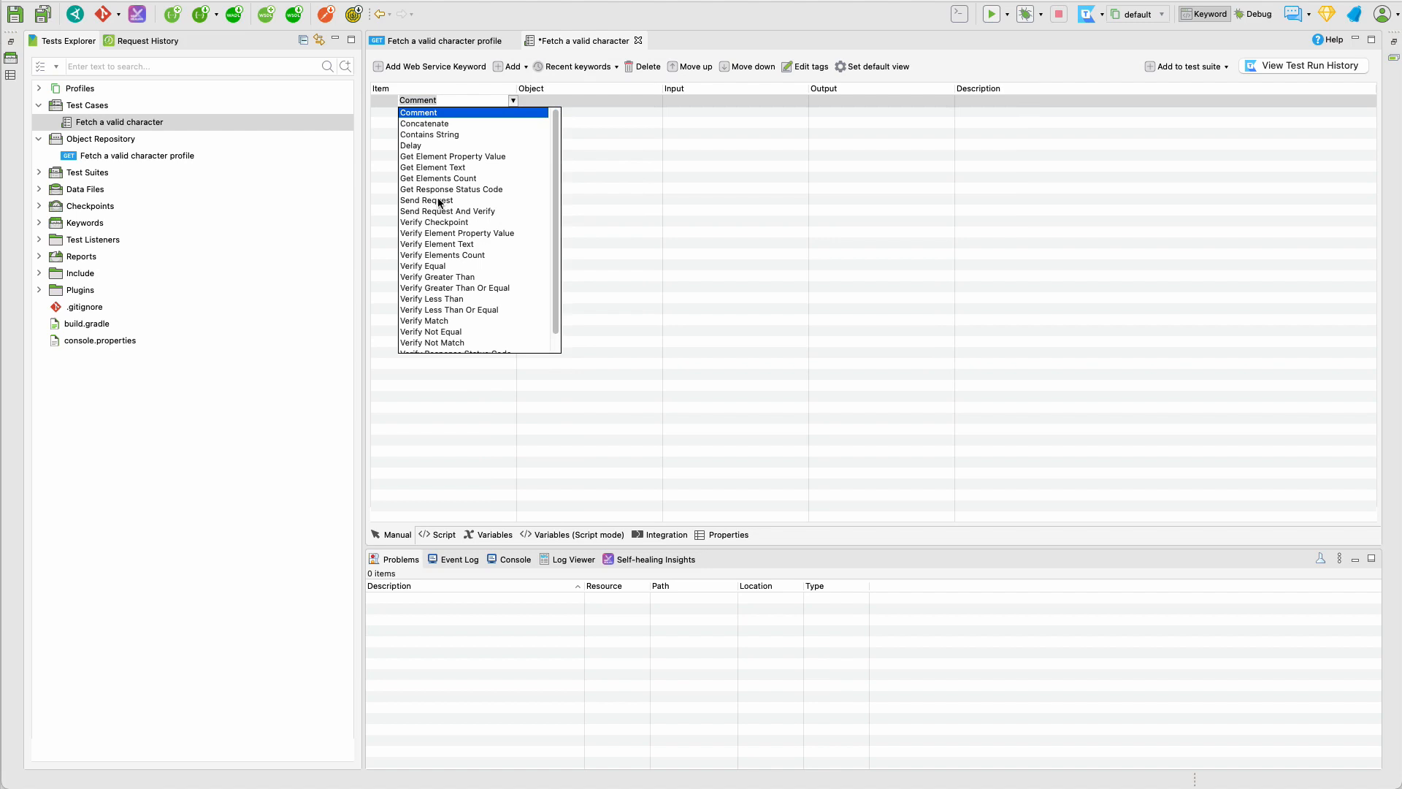
{"action": "left_click", "coordinate": [447, 211]}
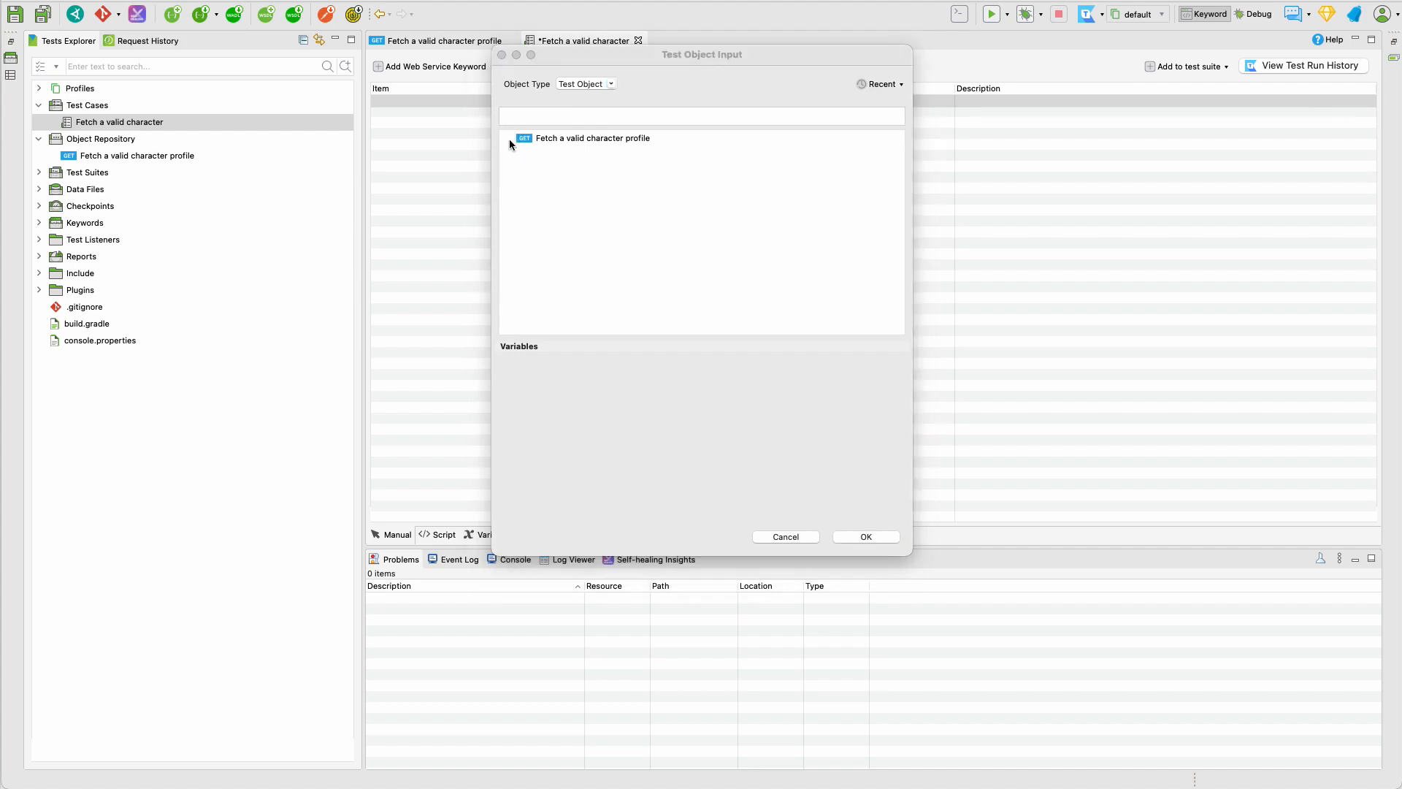
{"action": "left_click", "coordinate": [592, 138]}
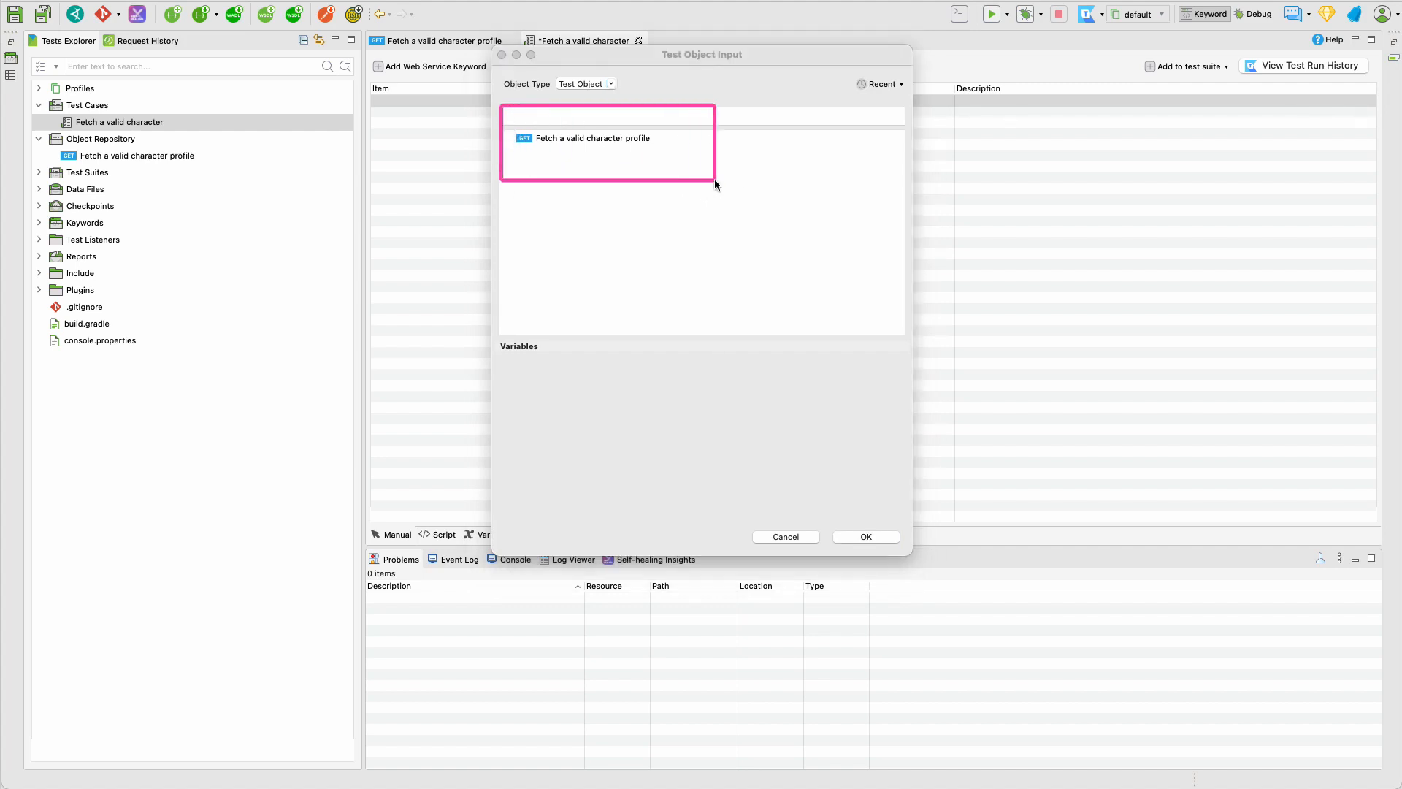
{"action": "left_click", "coordinate": [602, 138]}
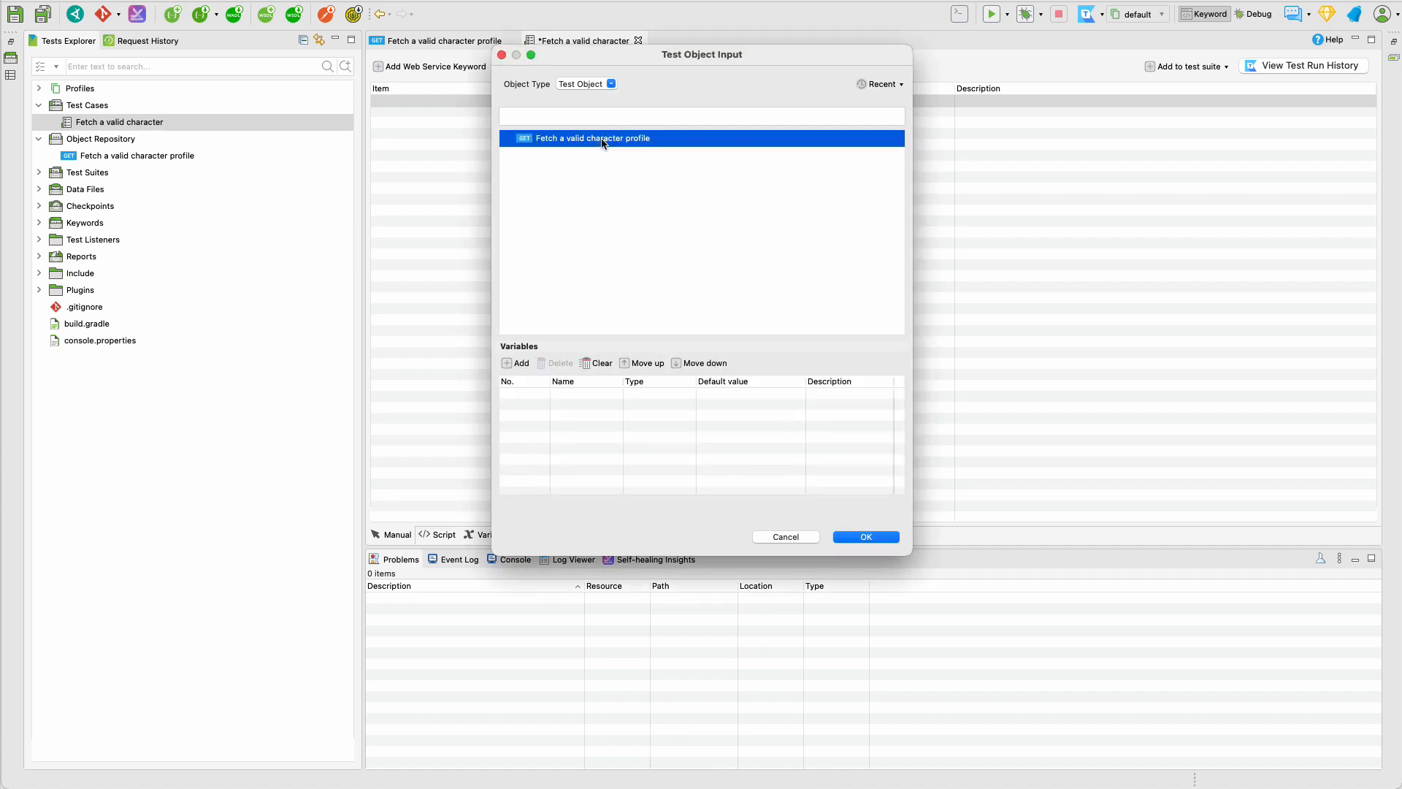
{"action": "left_click", "coordinate": [867, 537]}
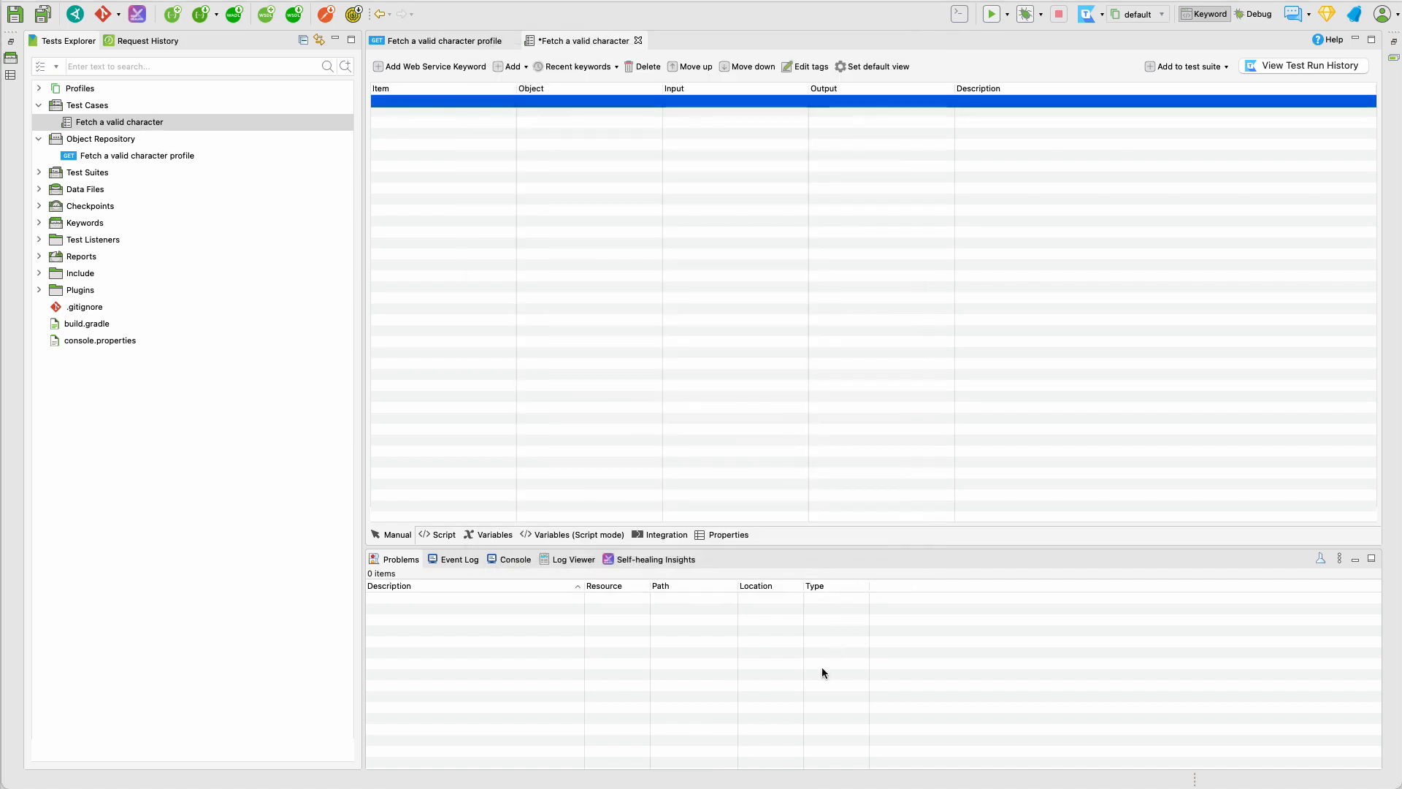
{"action": "mouse_move", "coordinate": [595, 116]}
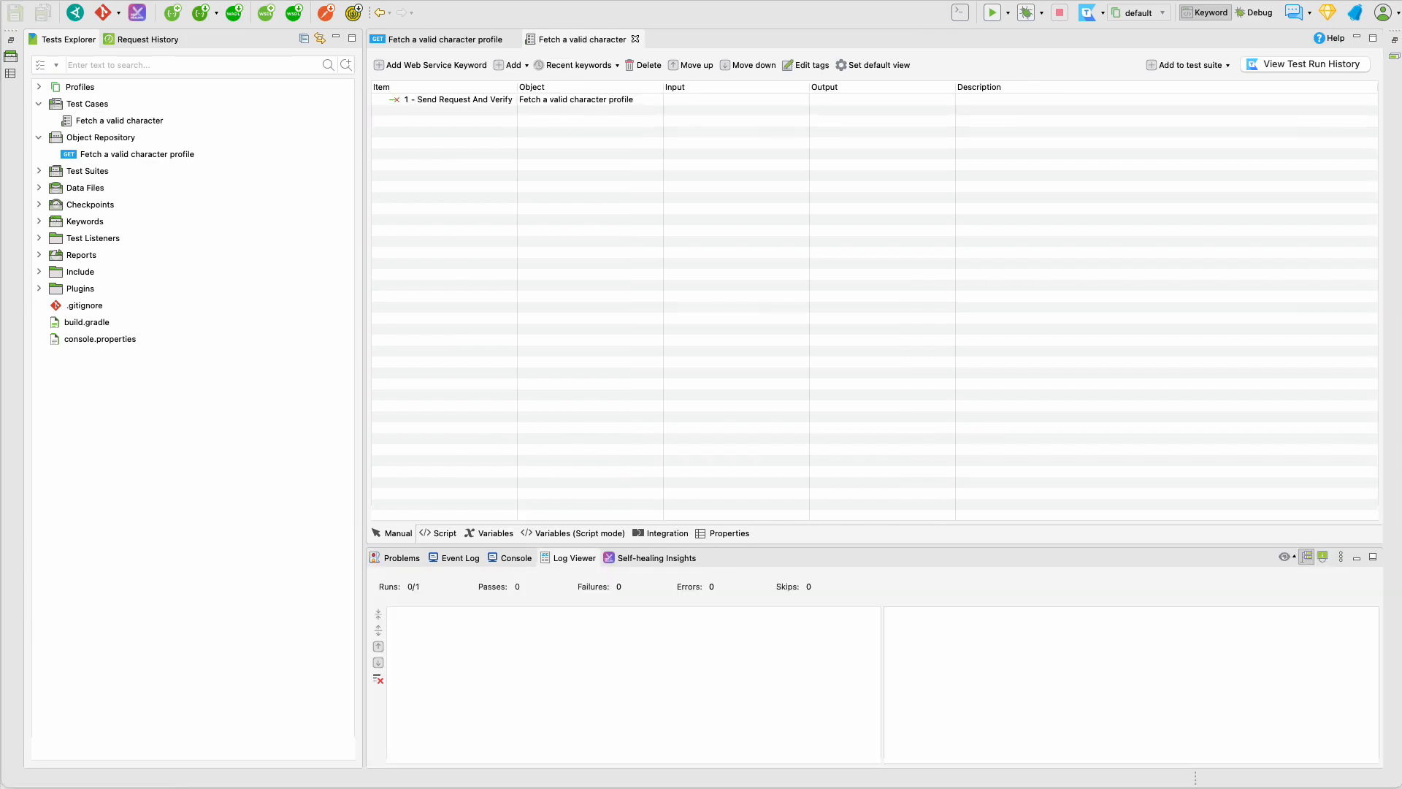
{"action": "mouse_move", "coordinate": [442, 94]}
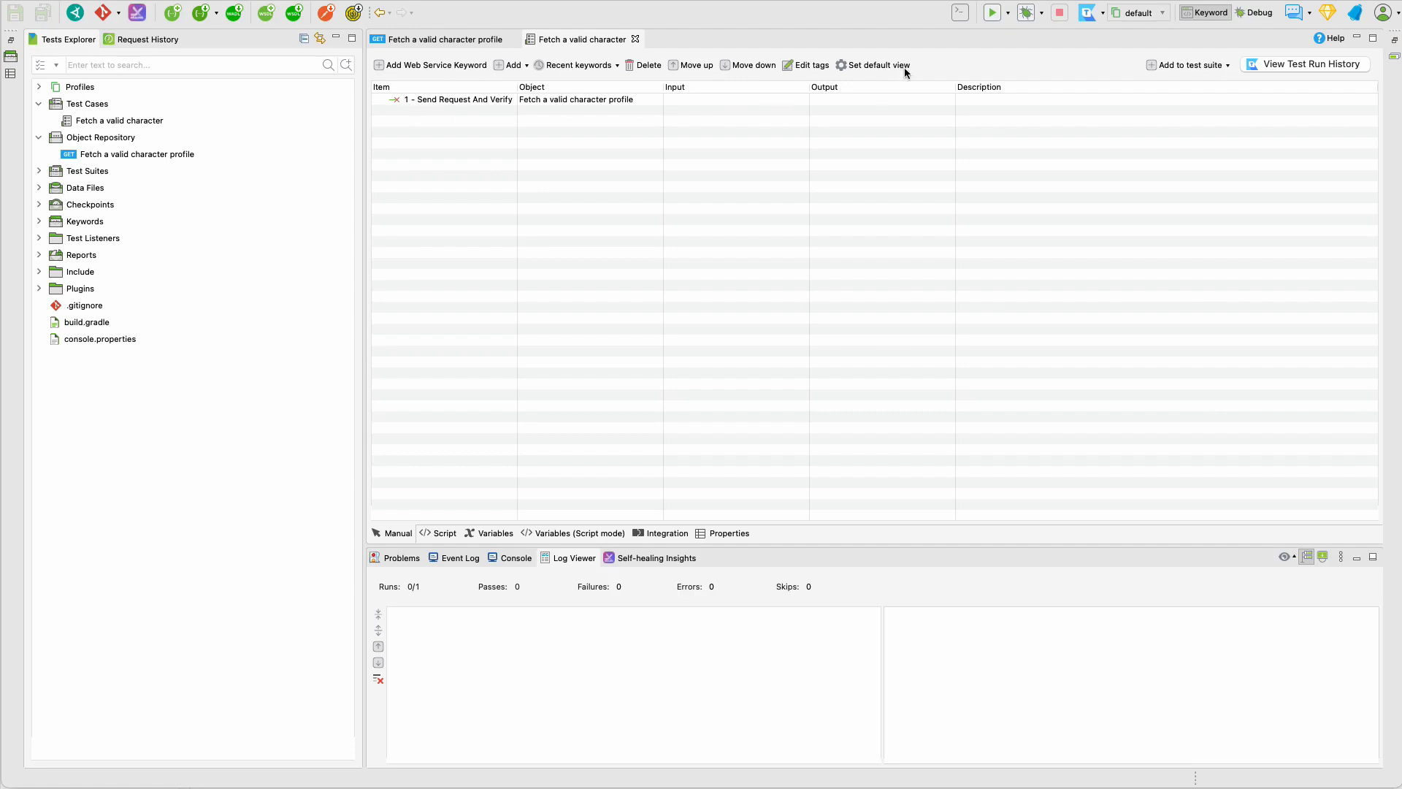
- Run the Fetch a valid character test case
{"action": "left_click", "coordinate": [994, 12]}
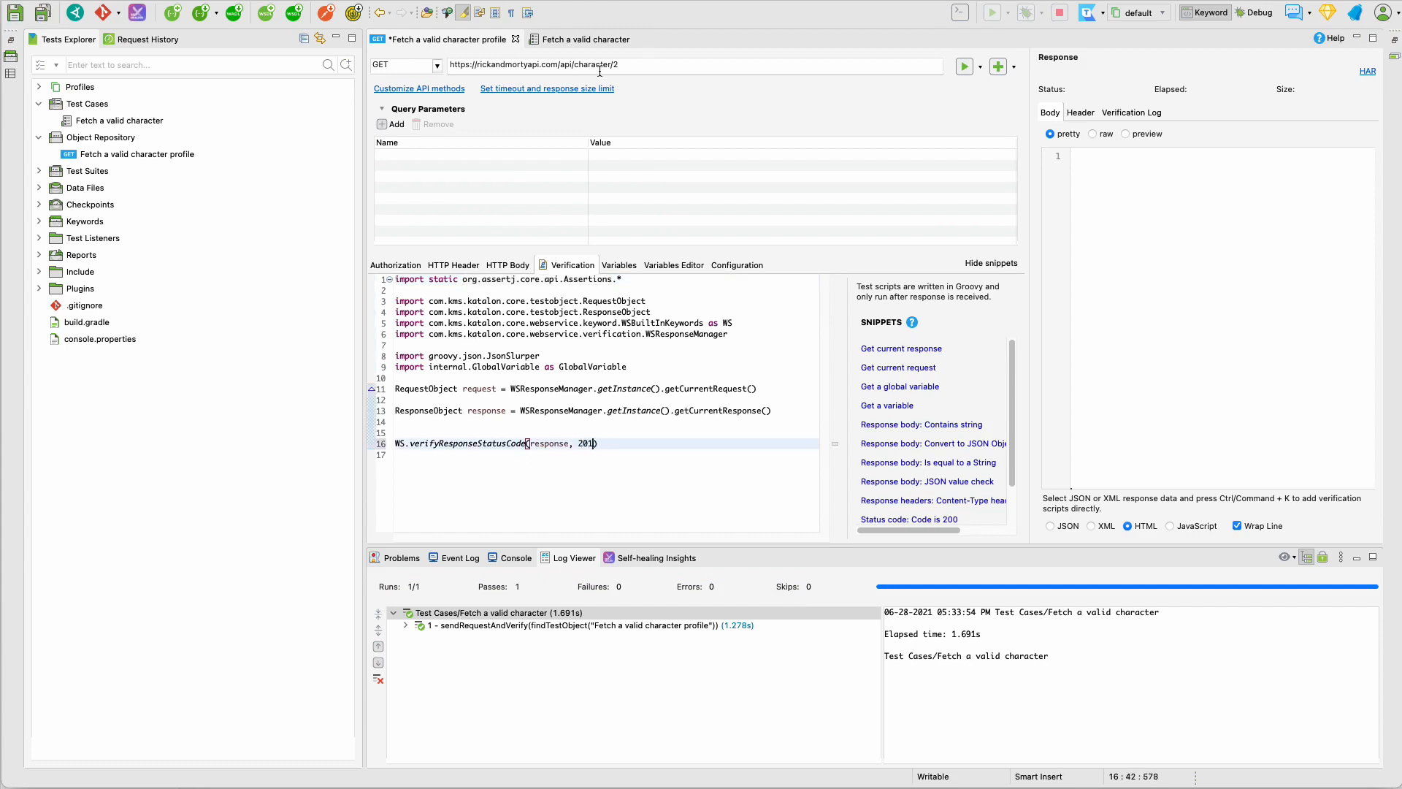
- Return to the Fetch a valid character test case and run it again
{"action": "left_click", "coordinate": [582, 38]}
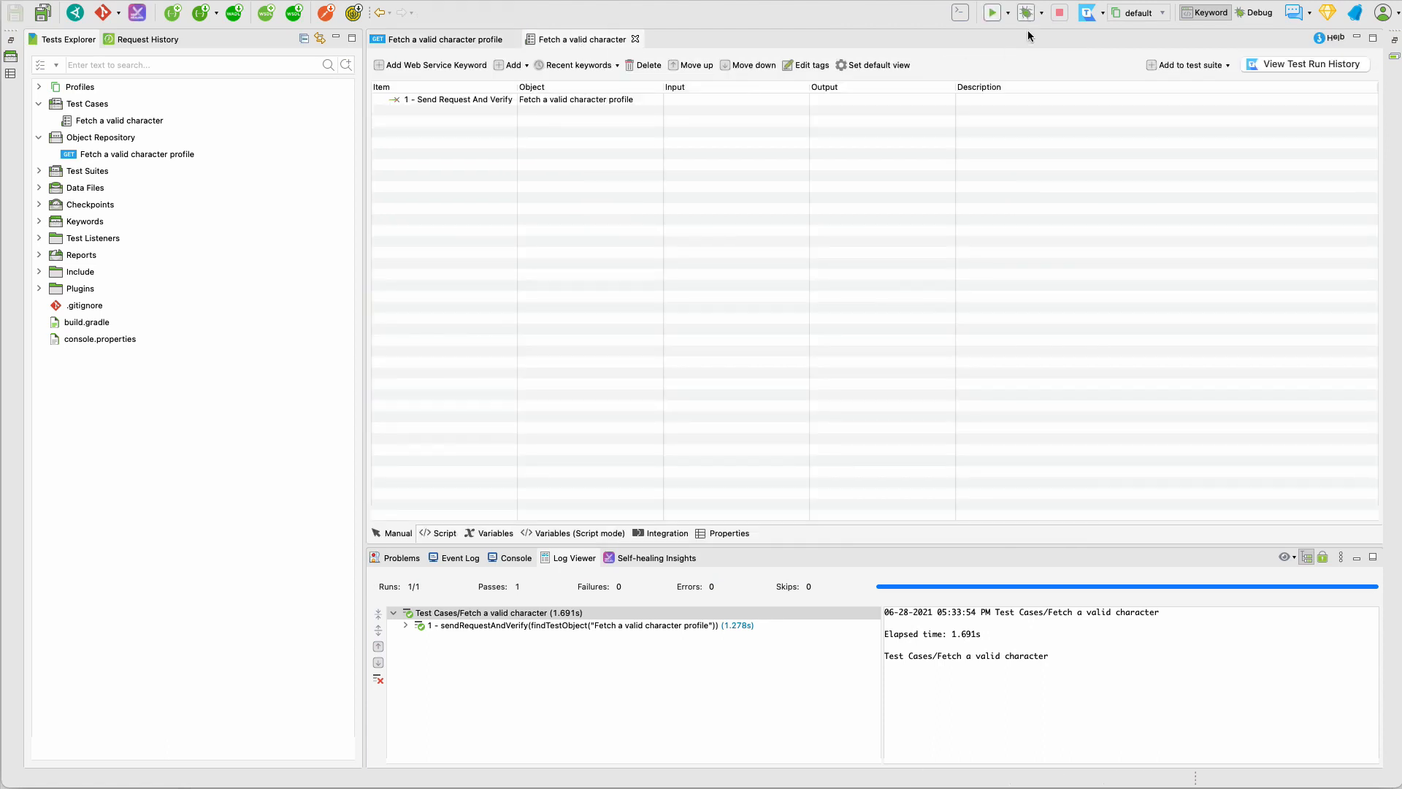
{"action": "left_click", "coordinate": [995, 13]}
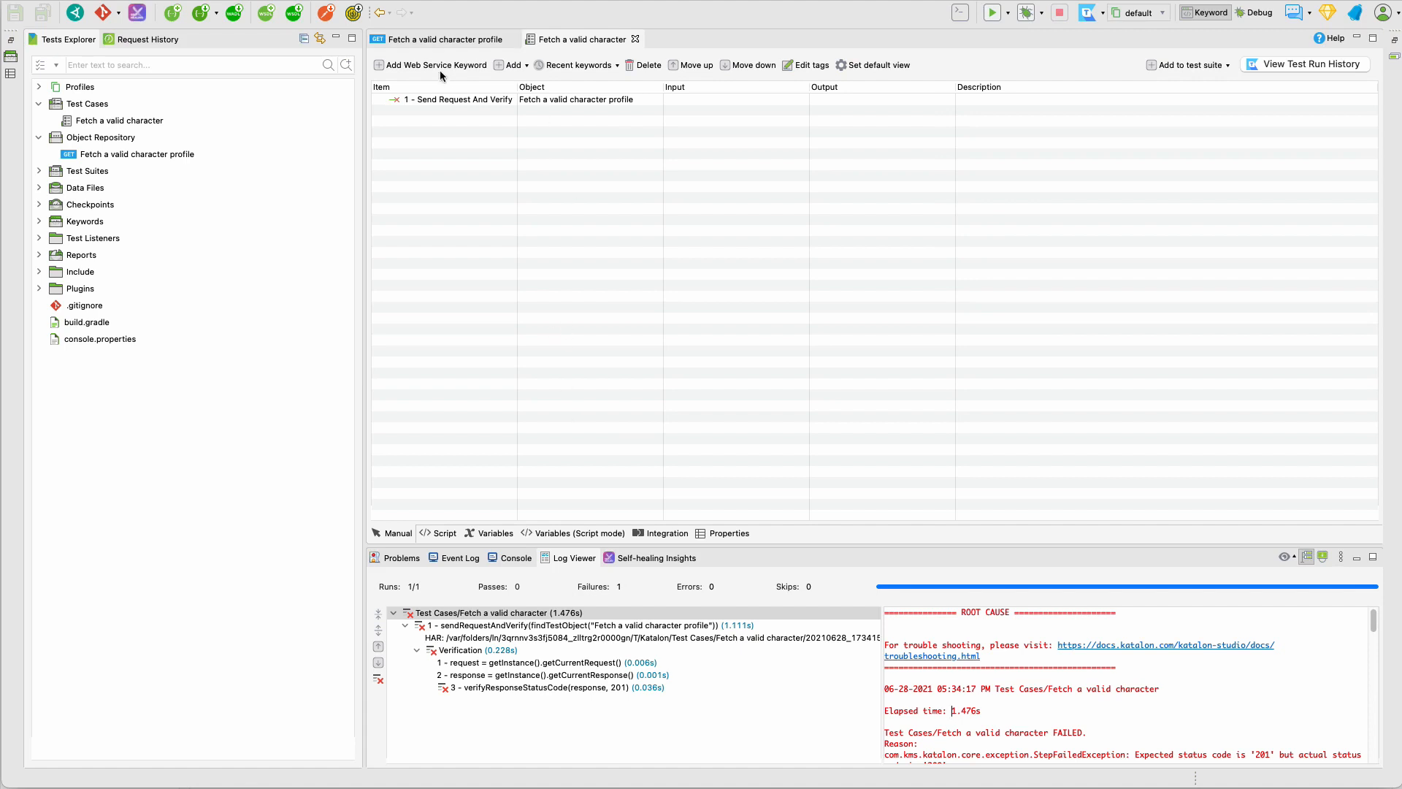
{"action": "mouse_move", "coordinate": [602, 678]}
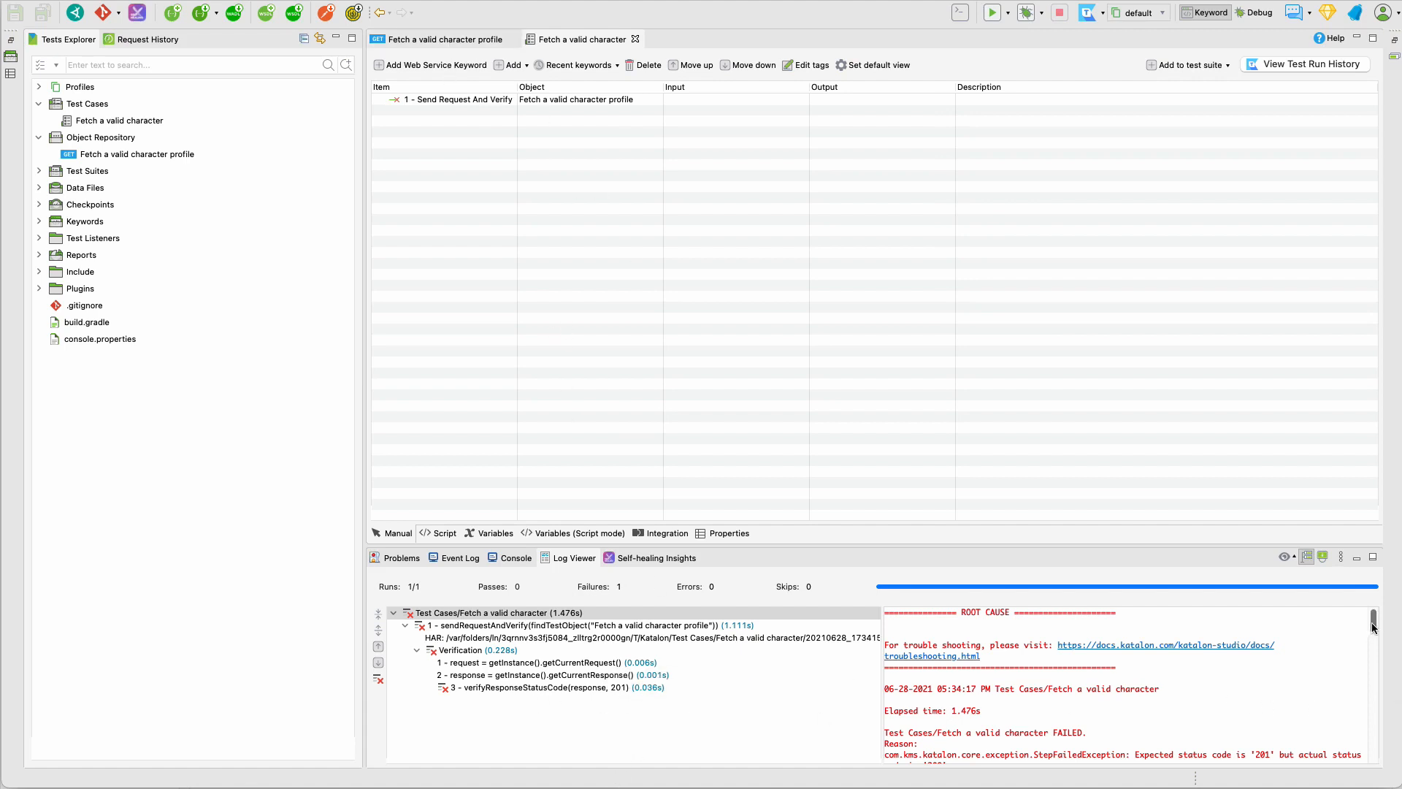
- Scroll the log to the stack trace of the 201-versus-200 failure
{"action": "scroll", "scroll_direction": "down", "scroll_amount": 3}
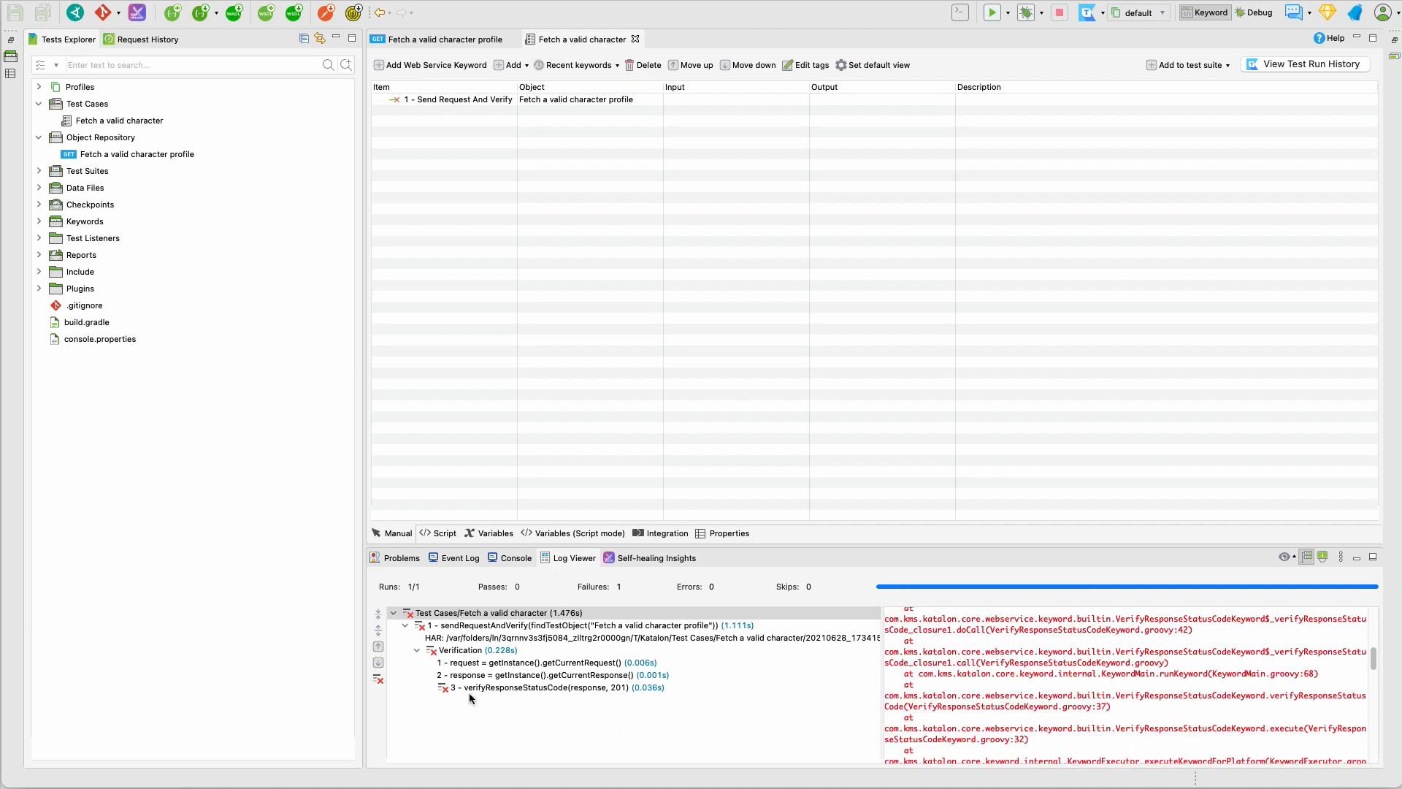
{"action": "mouse_move", "coordinate": [863, 708]}
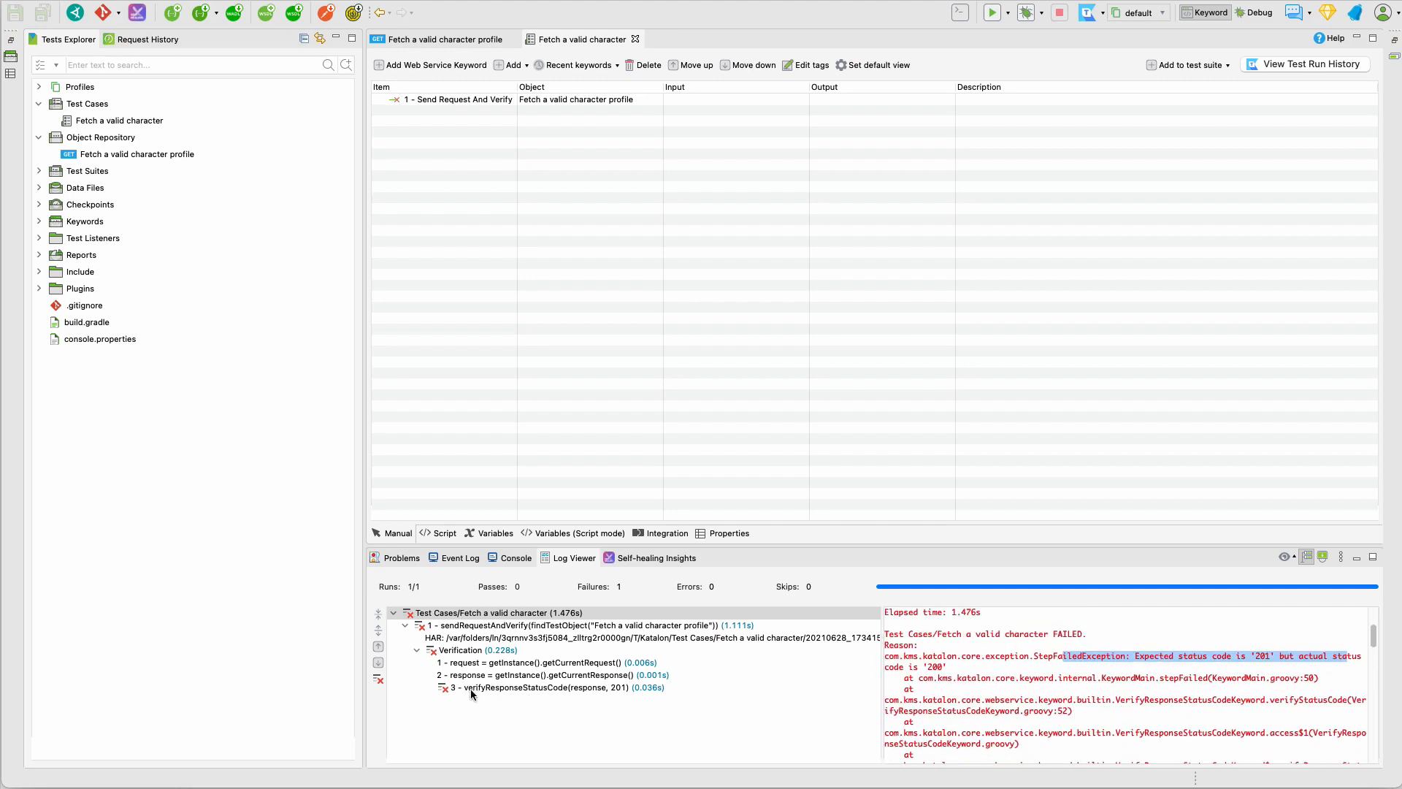
{"action": "mouse_move", "coordinate": [485, 694]}
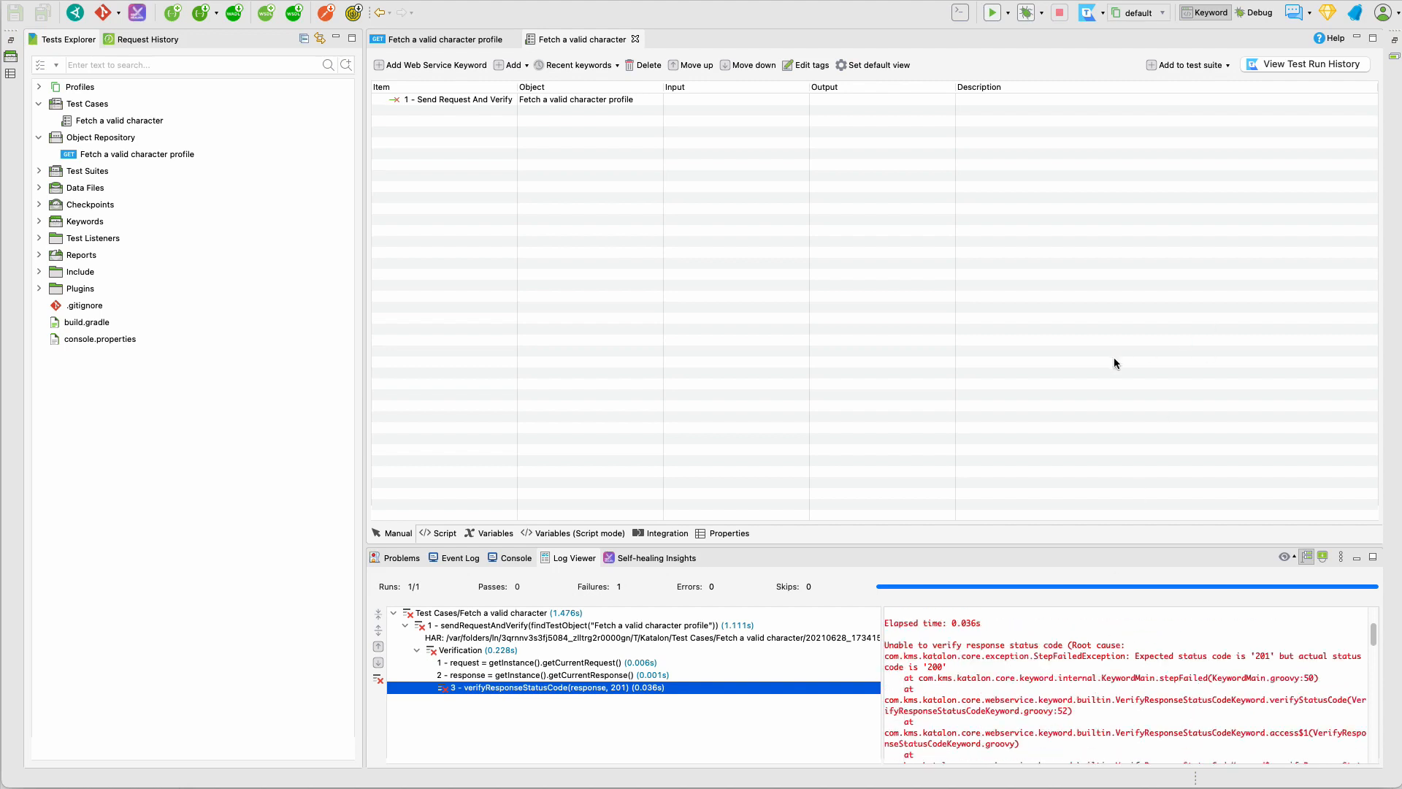
{"action": "mouse_move", "coordinate": [965, 424]}
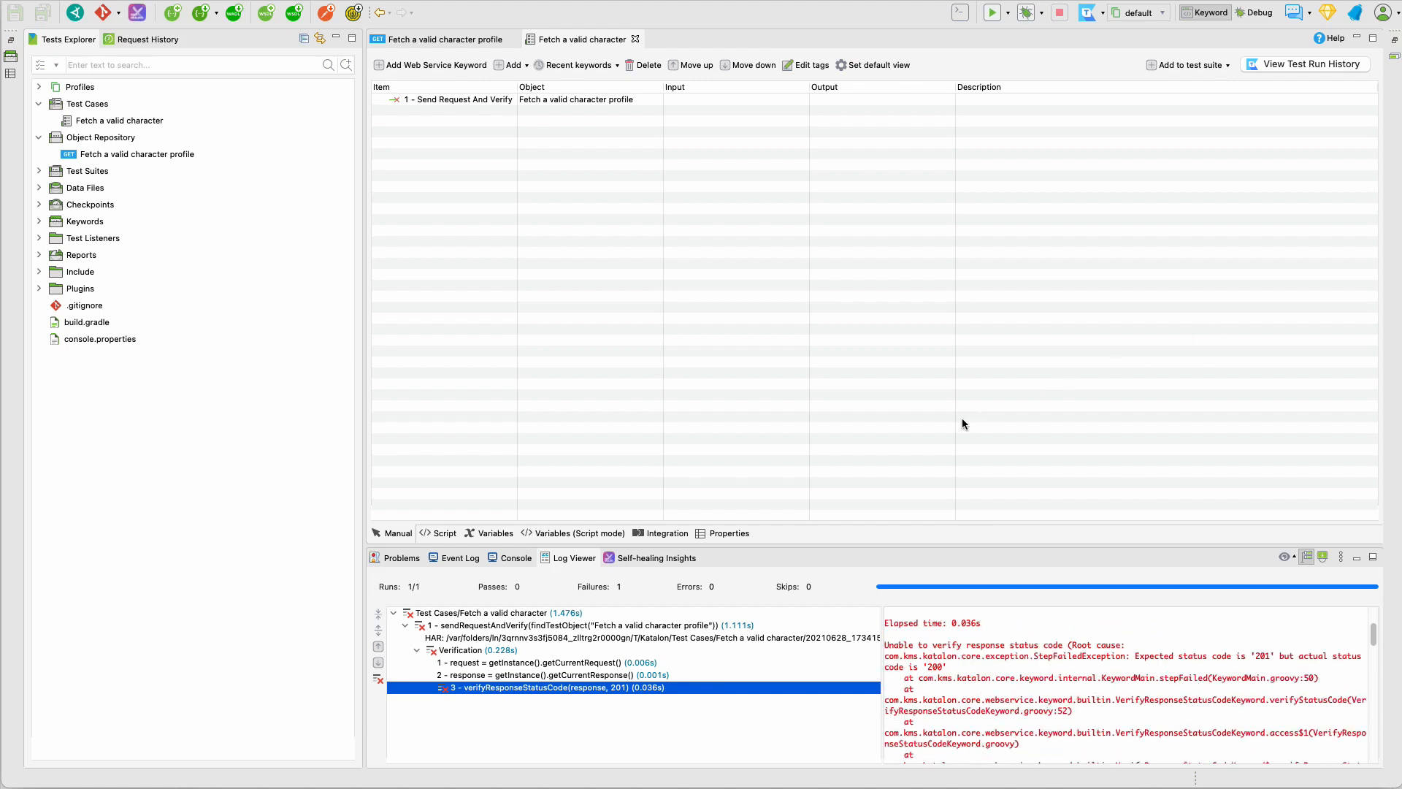